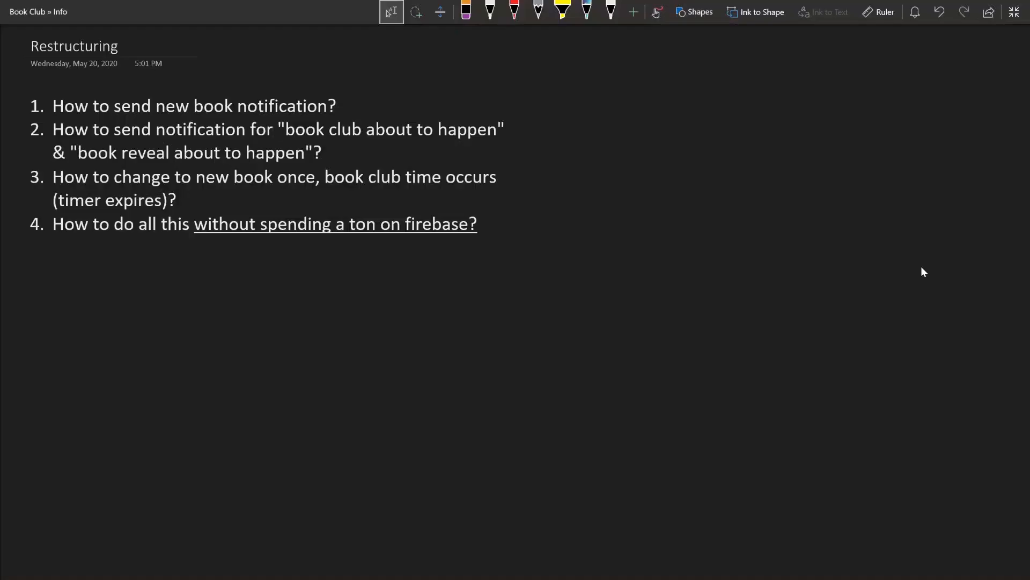
mouse_move(390, 11)
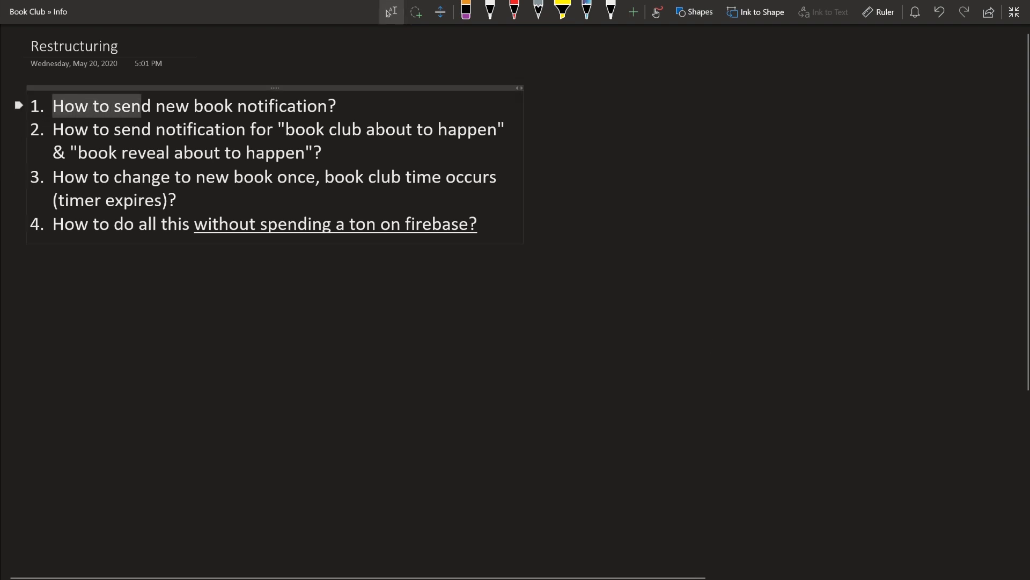
Review the first restructuring question and bring up the window switcher to leave OneNote
double_click(193, 105)
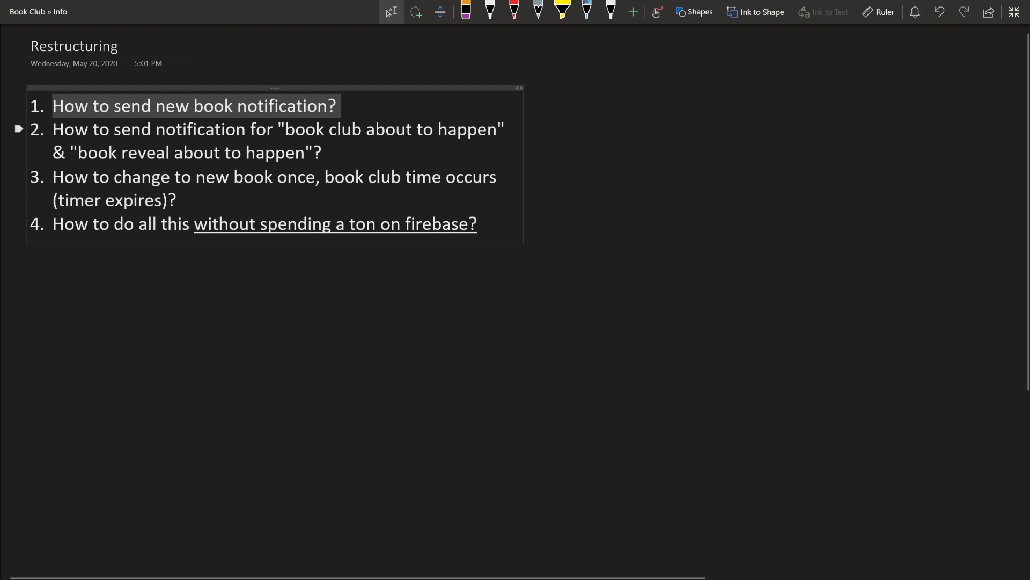
key("alt+tab")
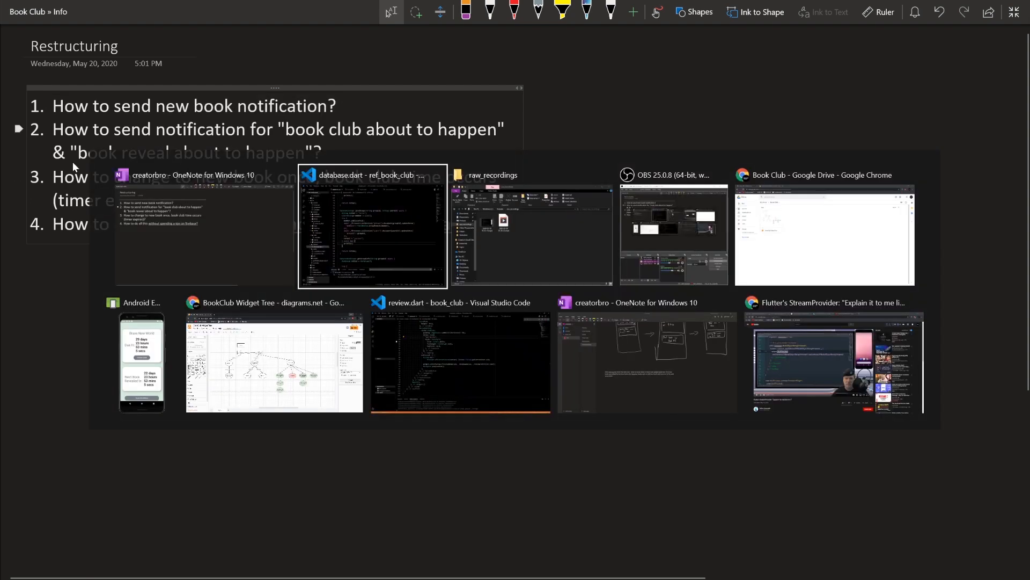
Switch to the VS Code book club project showing database.dart and the emulator countdowns
left_click(373, 226)
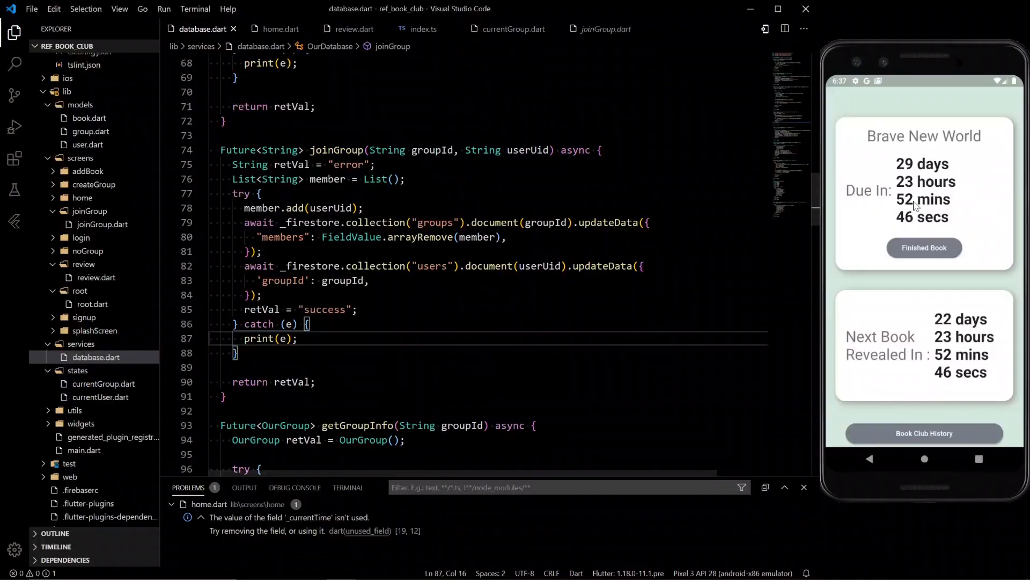
mouse_move(859, 145)
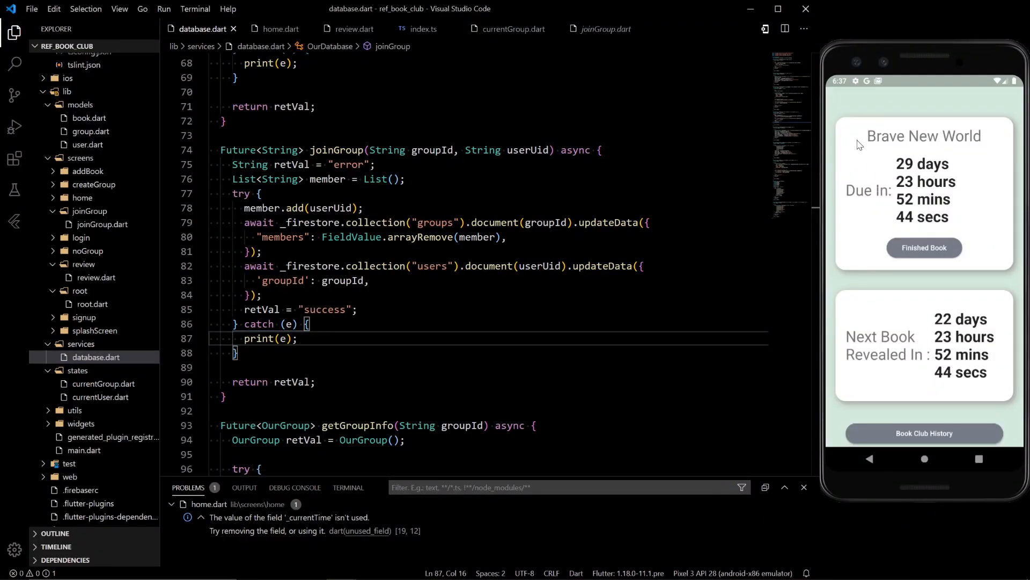
mouse_move(932, 327)
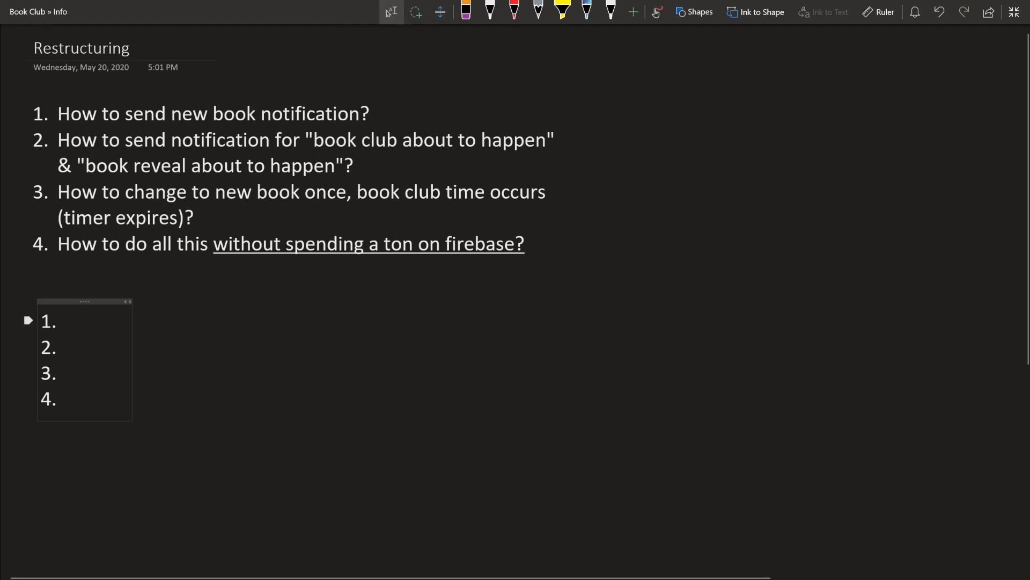
Write answer 1: when a new book is picked, it will be added to a new collection named "notifications"
type("When")
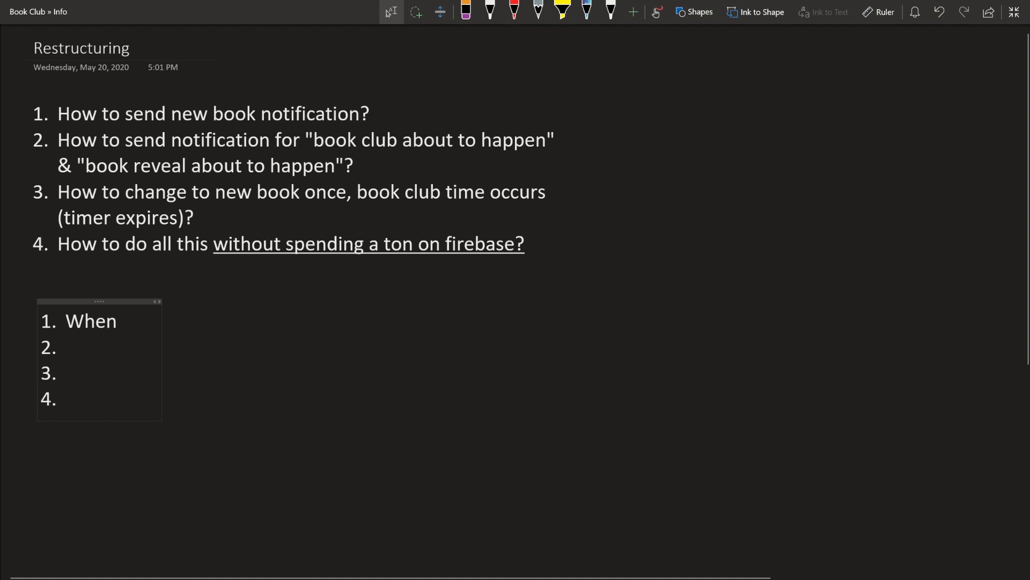
type("n")
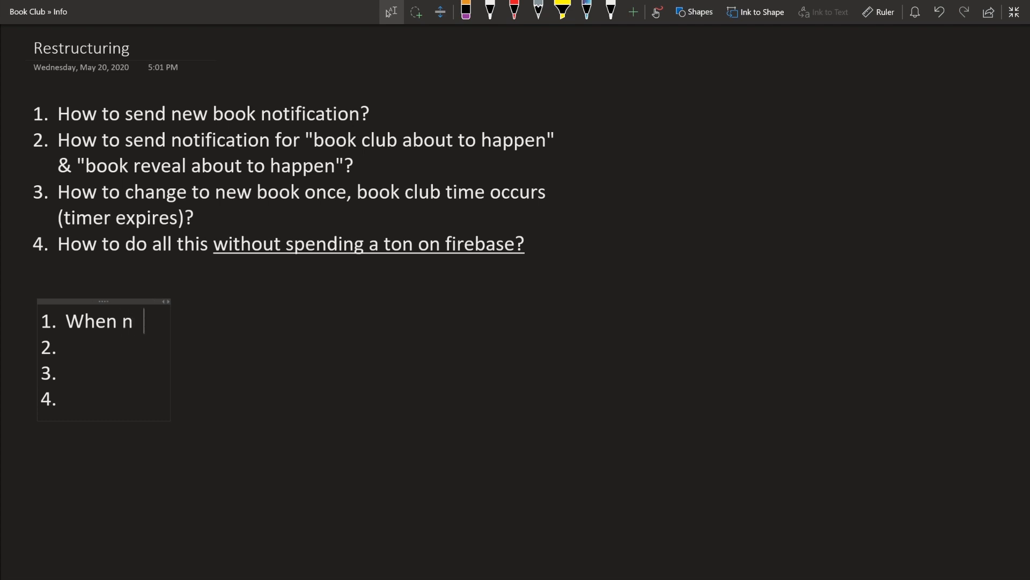
type("ew book picked,")
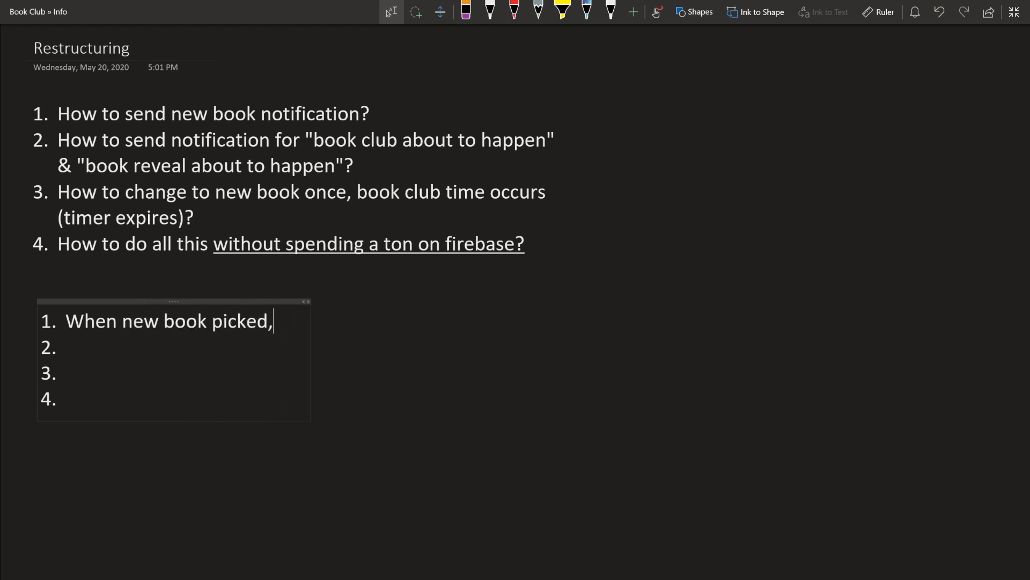
type("it will be ad")
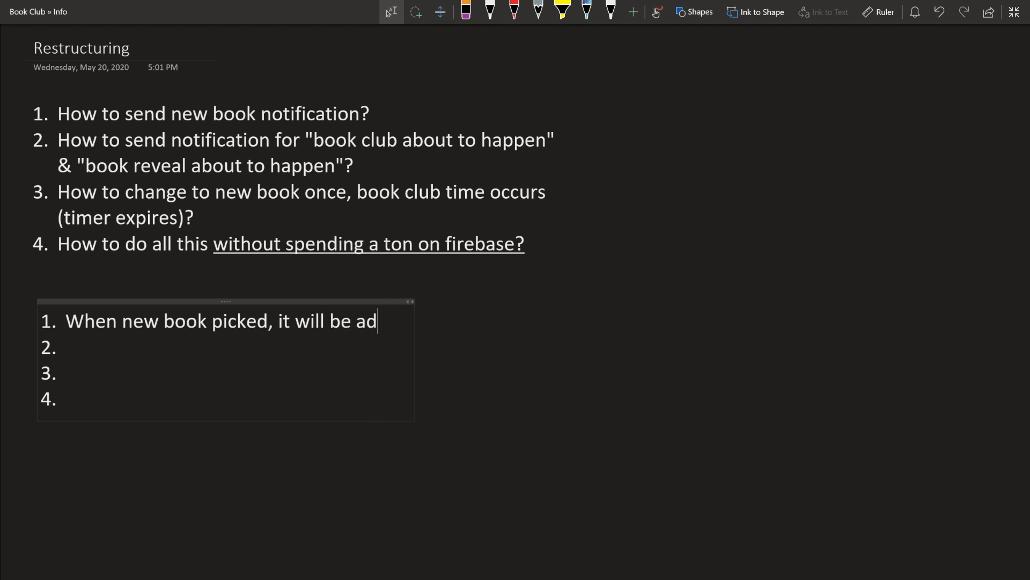
type("ded to a new")
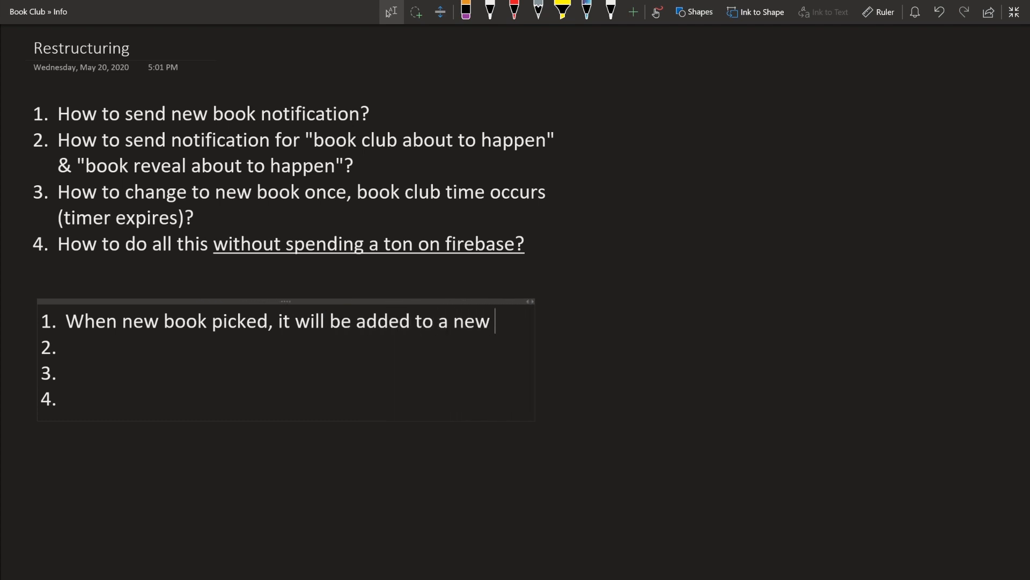
type("collection")
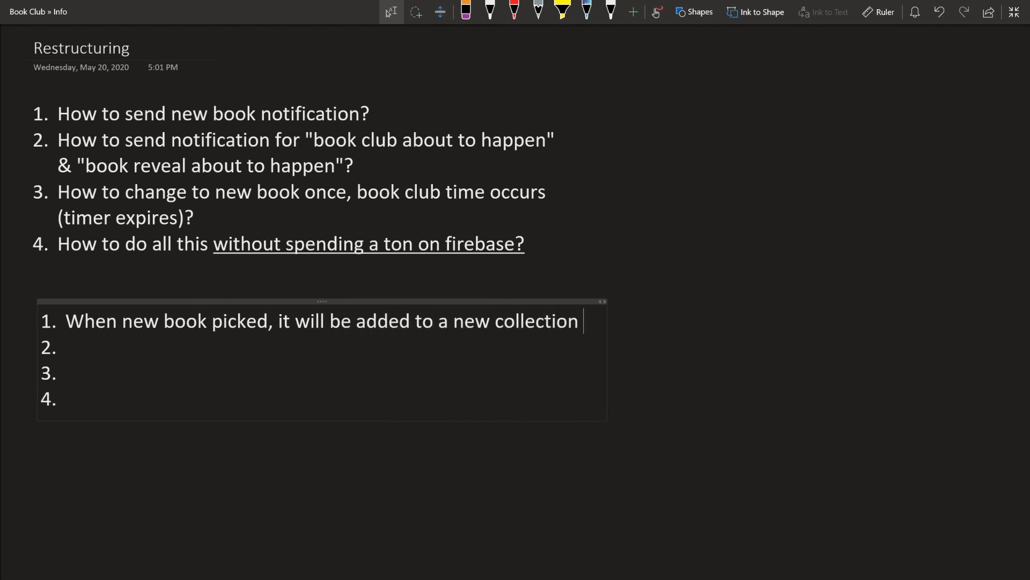
type("named \"not")
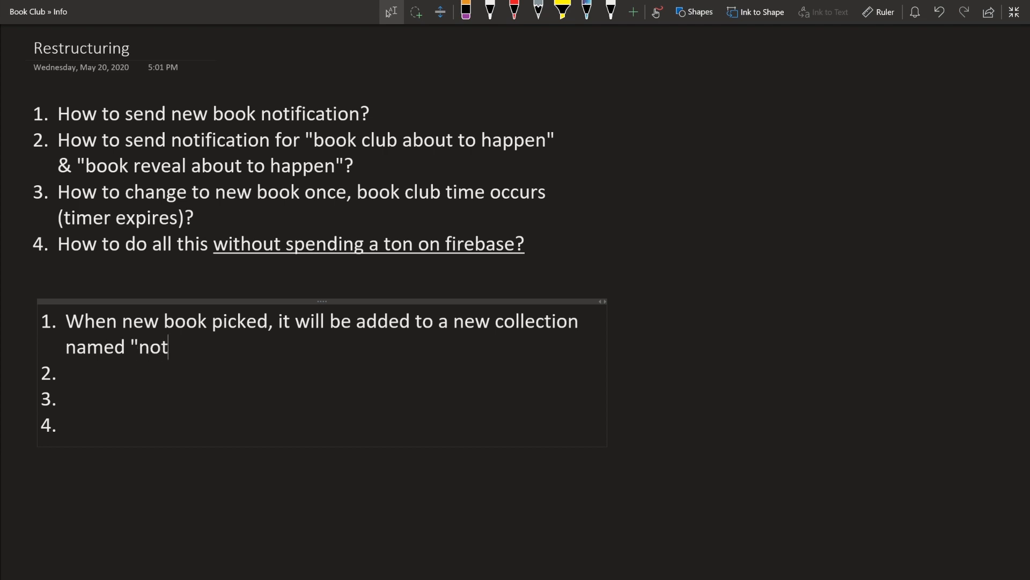
type("ifications\"")
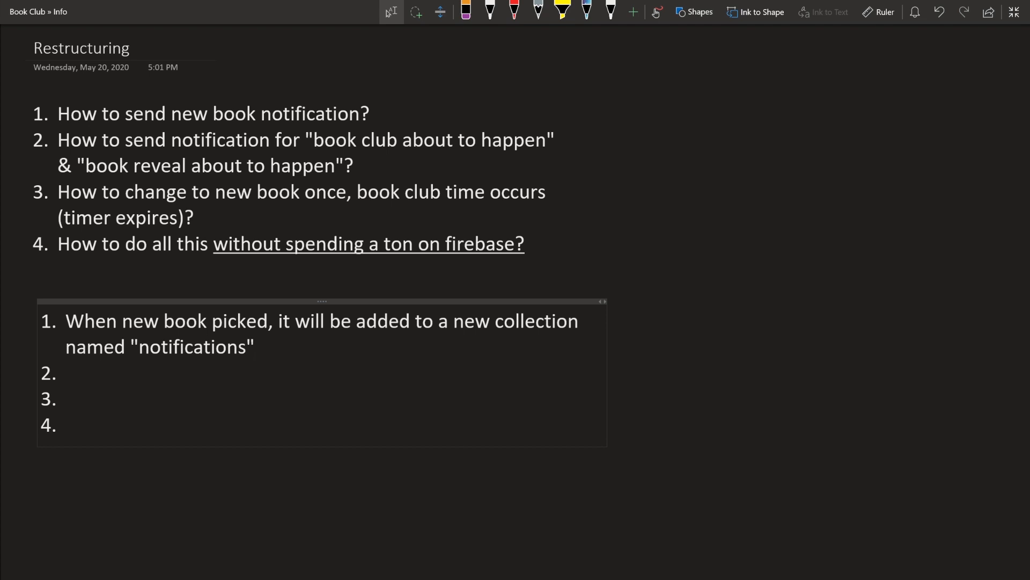
left_click(255, 346)
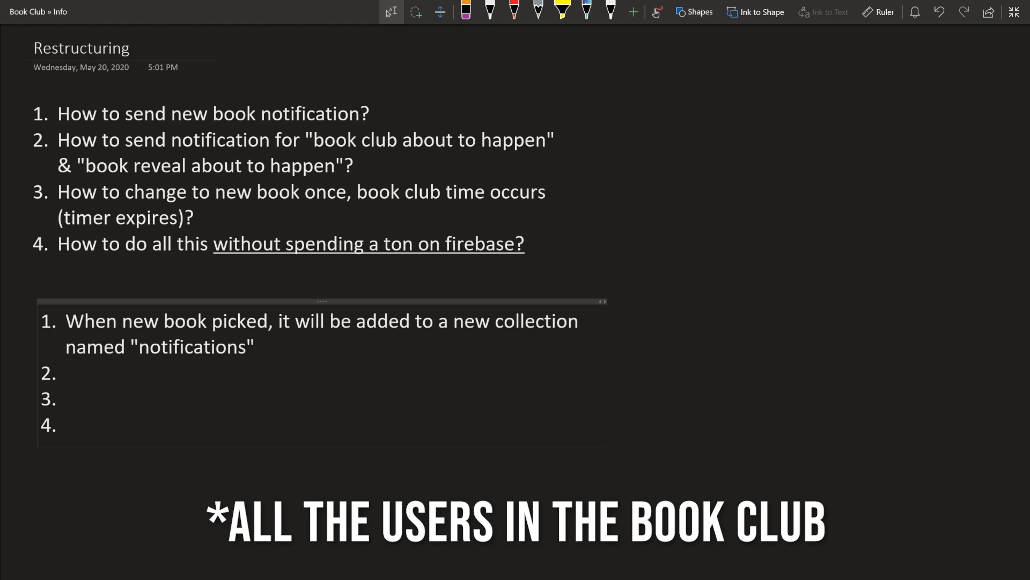
type(".")
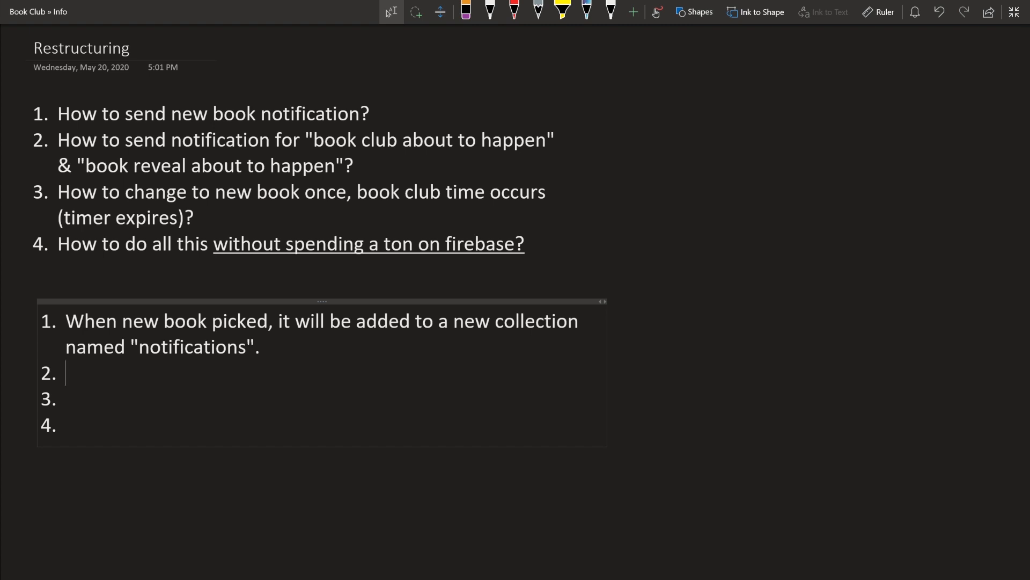
Write answer 2 as "CANCELLED FROM THE PLANS!! mwahahahahahha"
type("CANCELL")
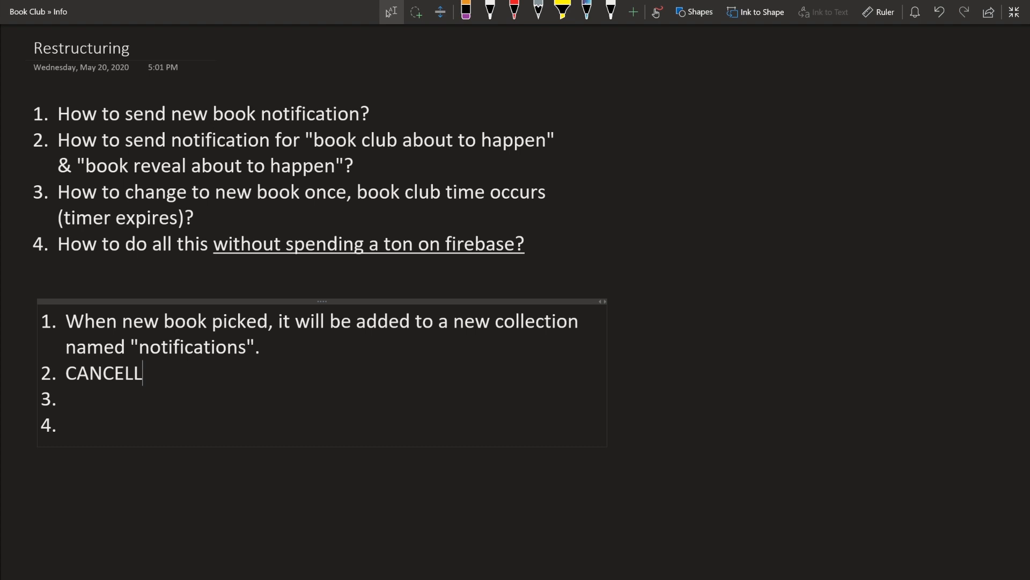
type("ED FROM THE P")
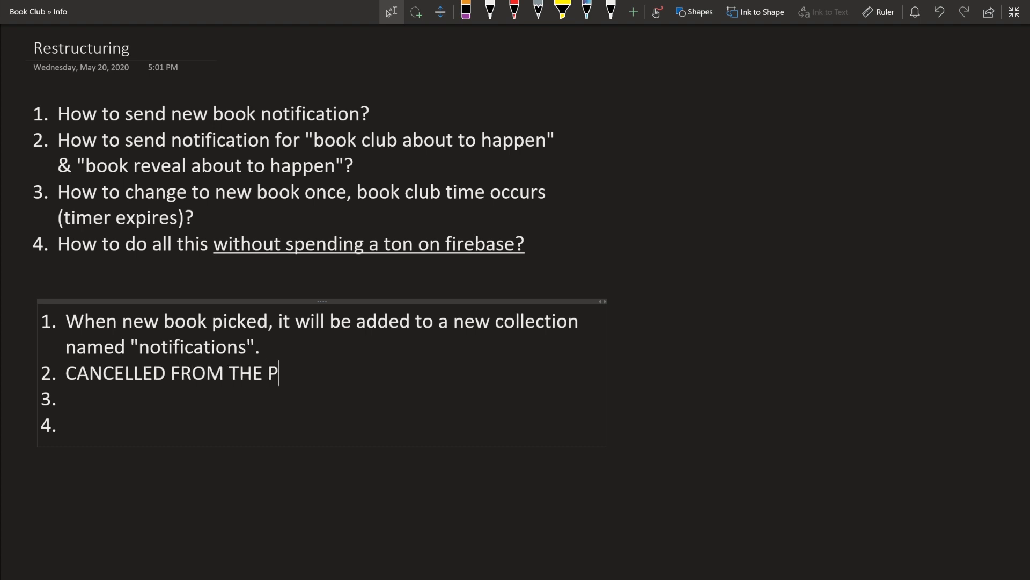
type("LANS!!")
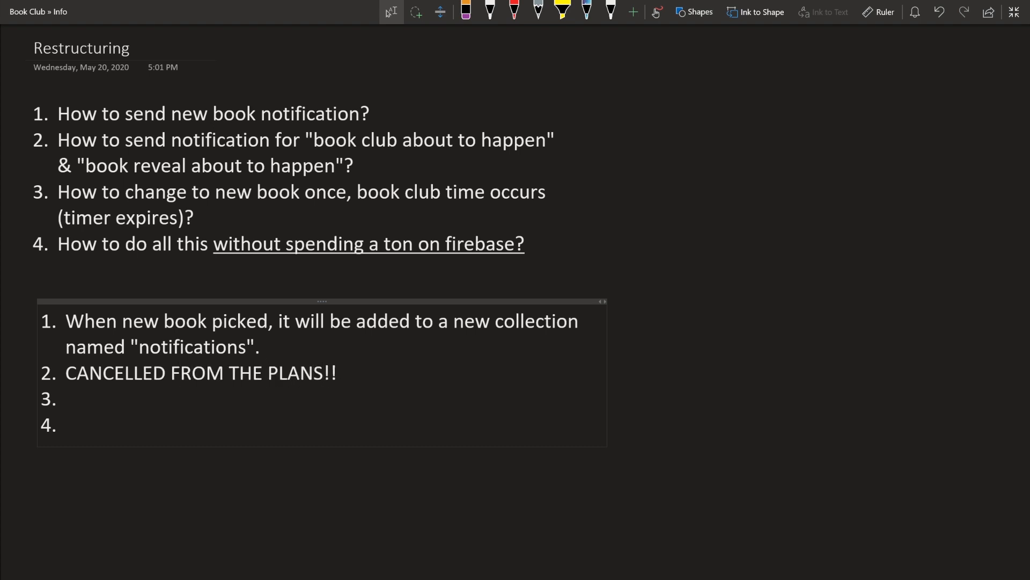
type("mwahahahaha")
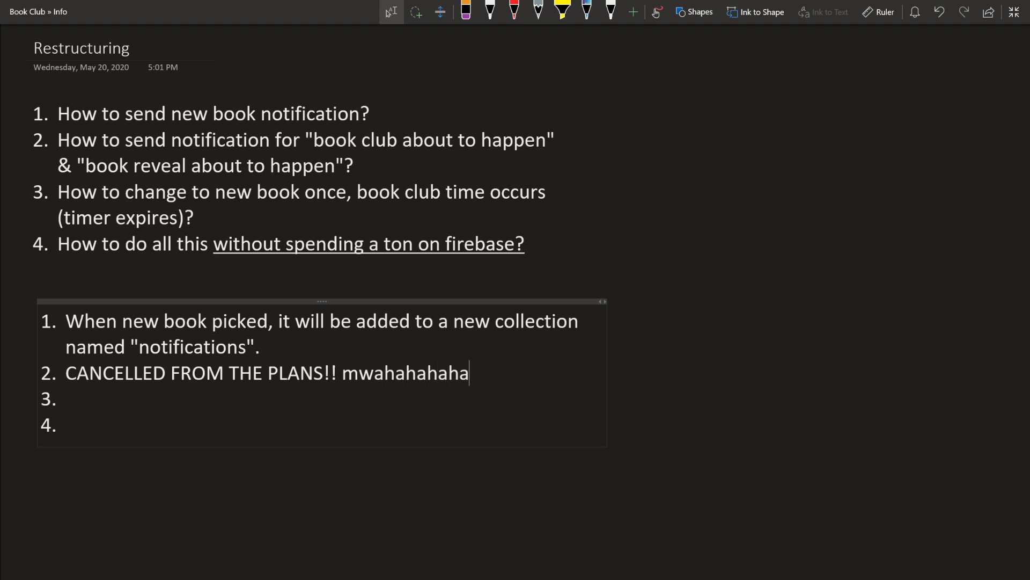
type("hha")
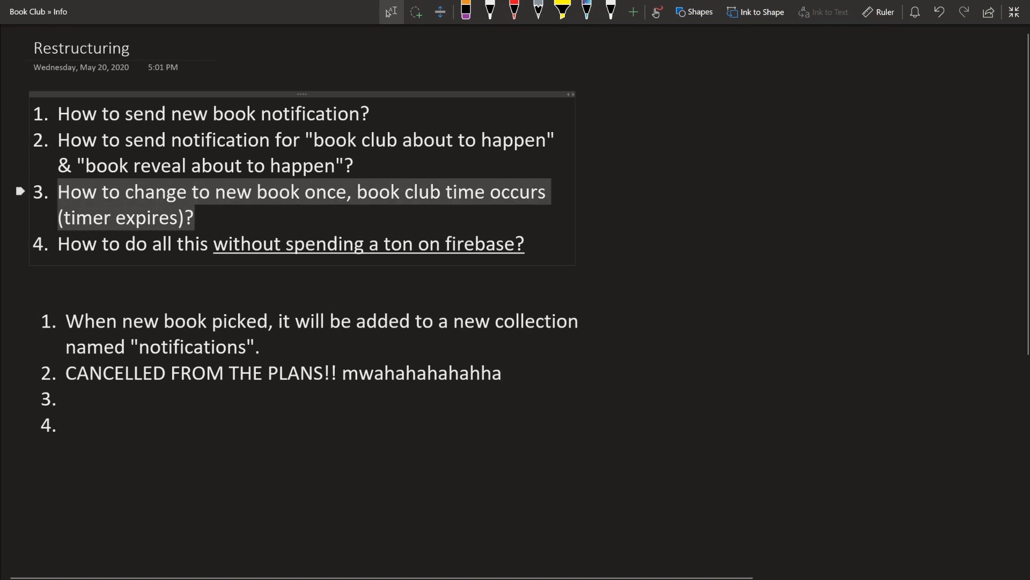
key("alt+tab")
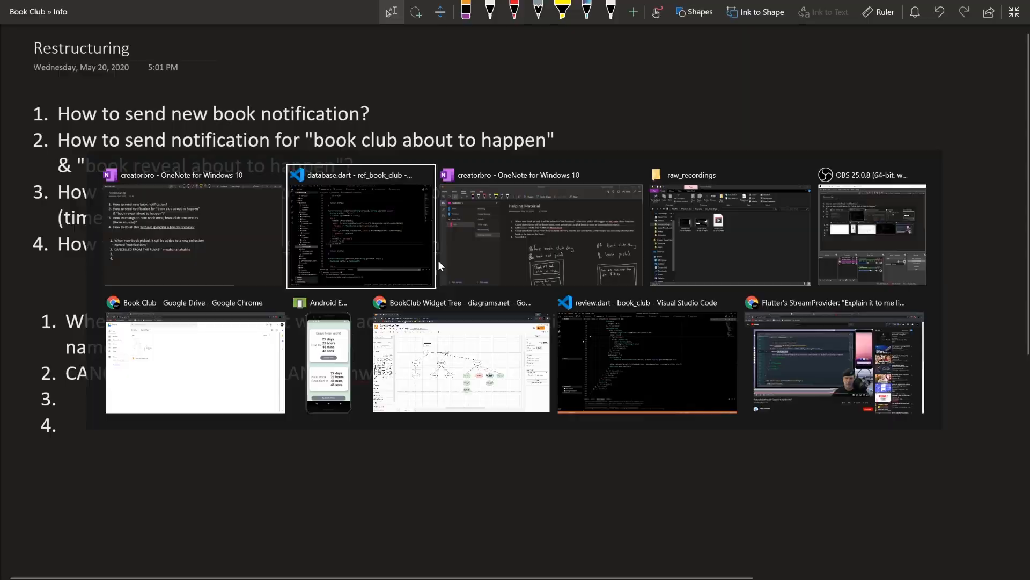
left_click(361, 226)
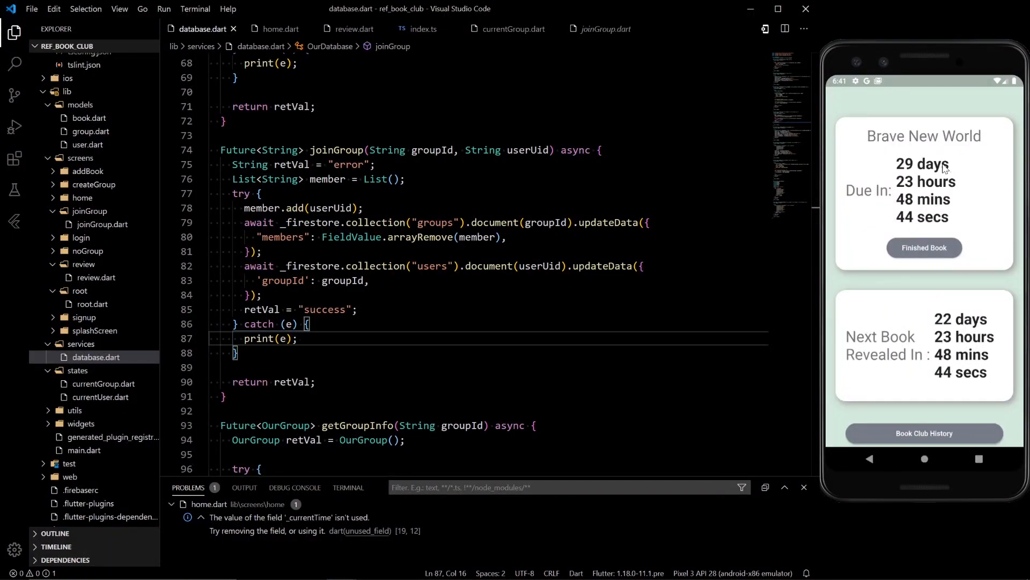
mouse_move(926, 389)
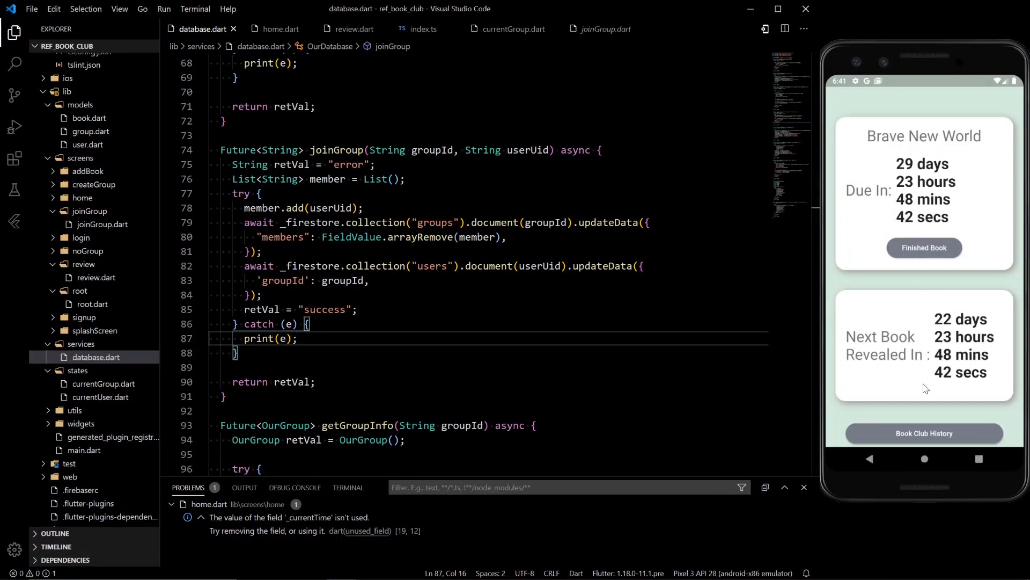
mouse_move(934, 313)
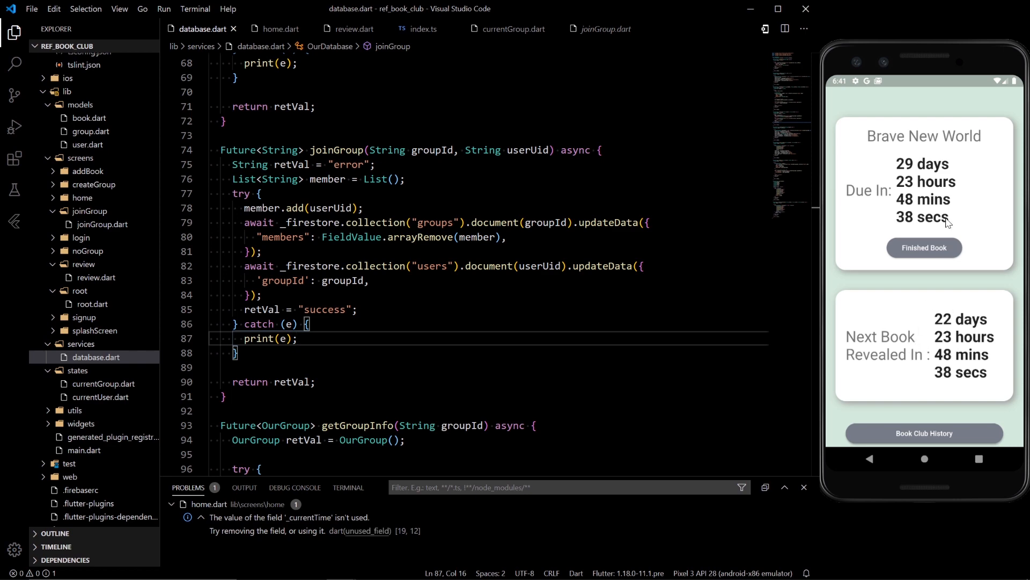
key("alt+tab")
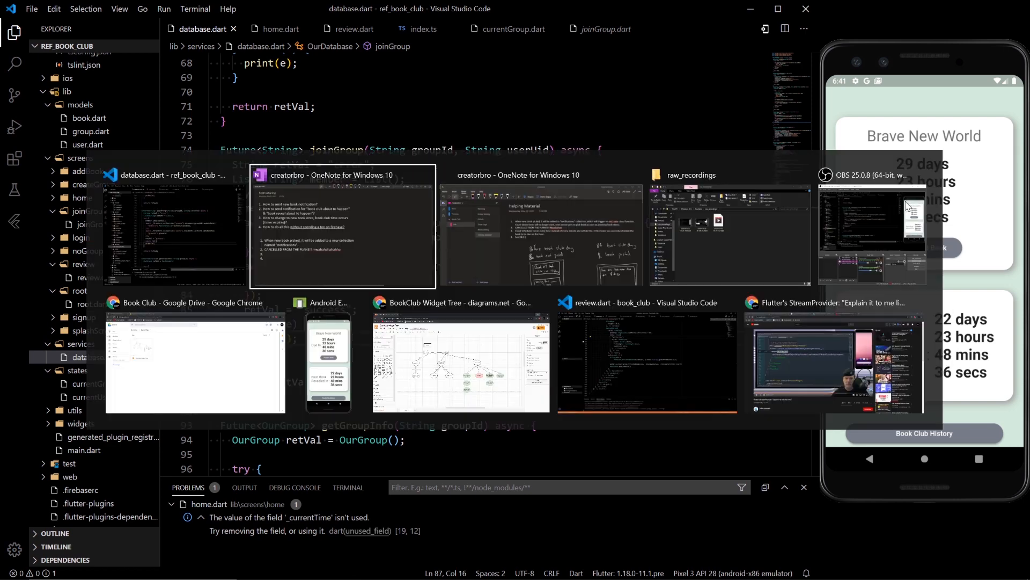
left_click(331, 228)
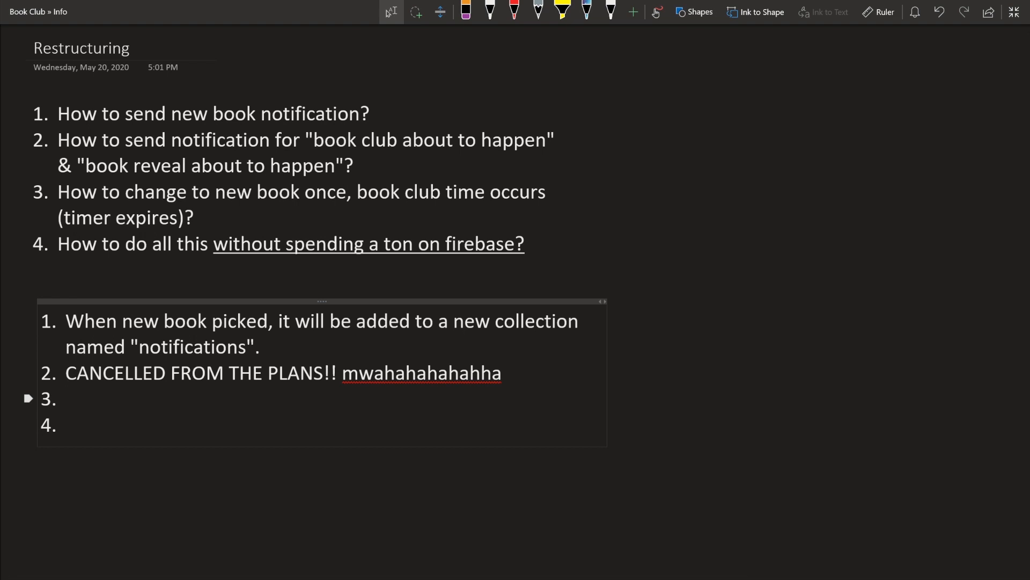
Write answer 3: Cloud Scheduler, every hour instead of every minute
type("Cloud Sch")
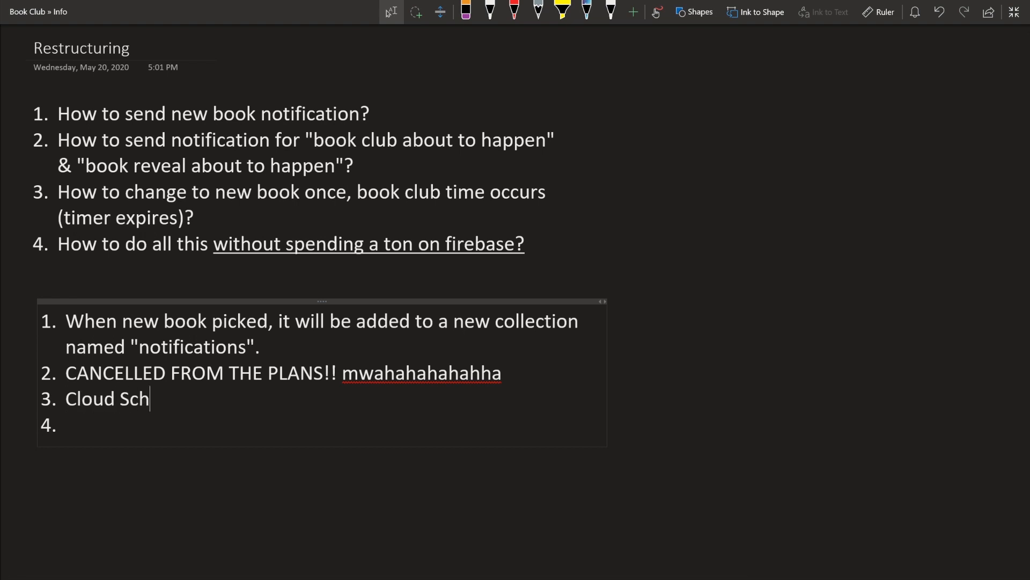
type("eduler.")
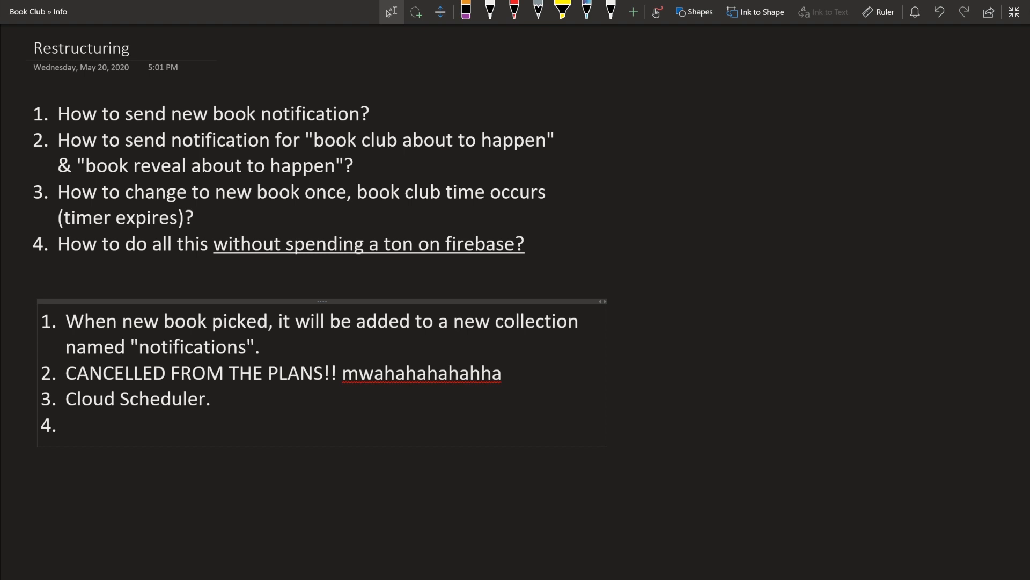
type("Every Hour")
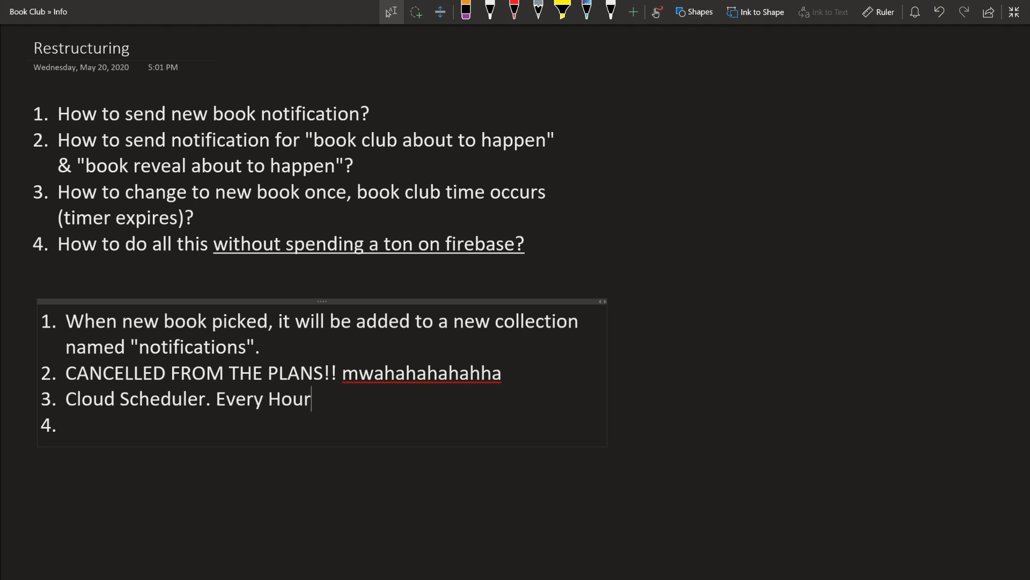
type("instead of every min")
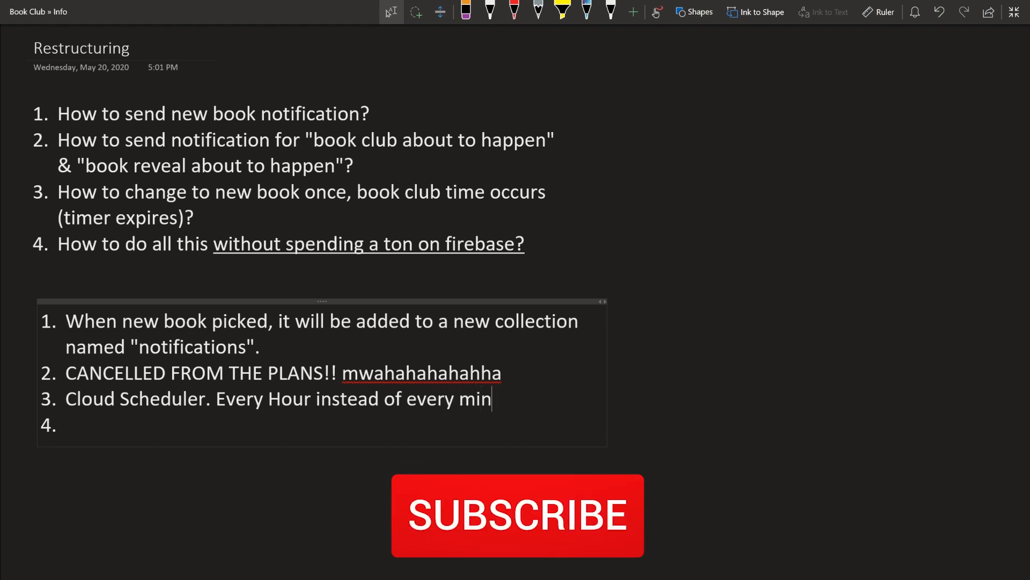
type("ute.")
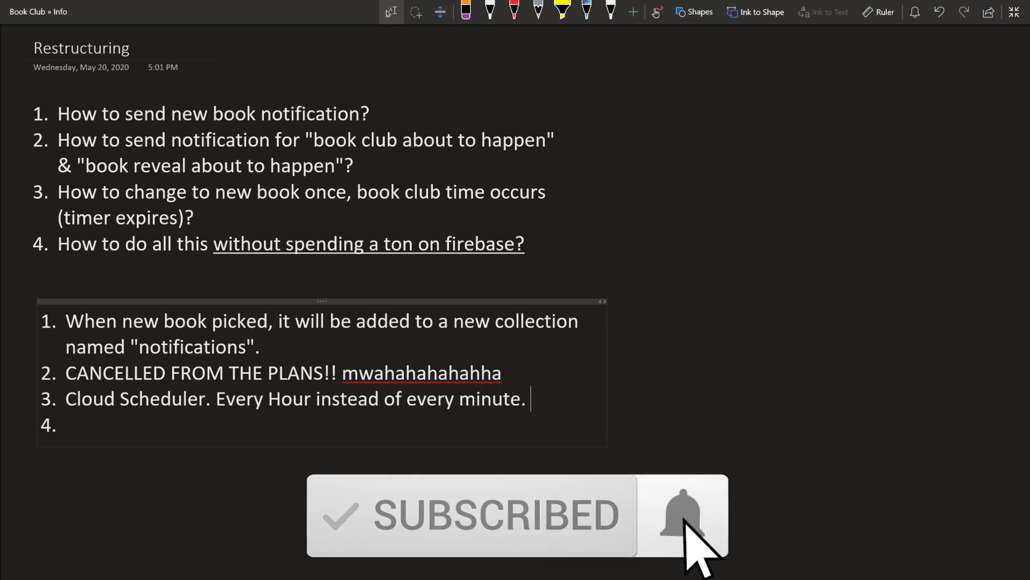
Add the parenthetical that books can only be scheduled due on the hour, then move to answer 4
type("(T")
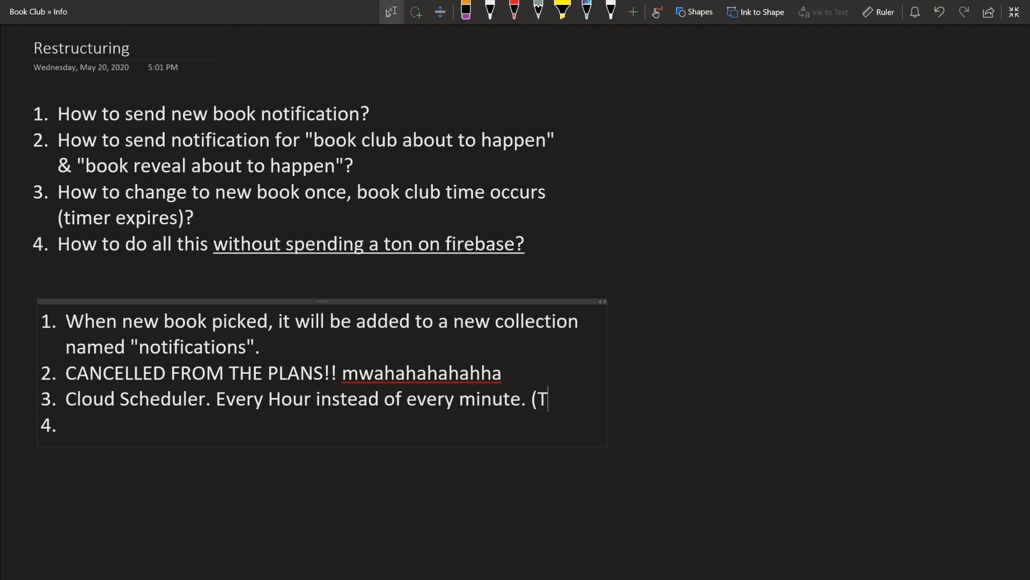
type("his means that you c")
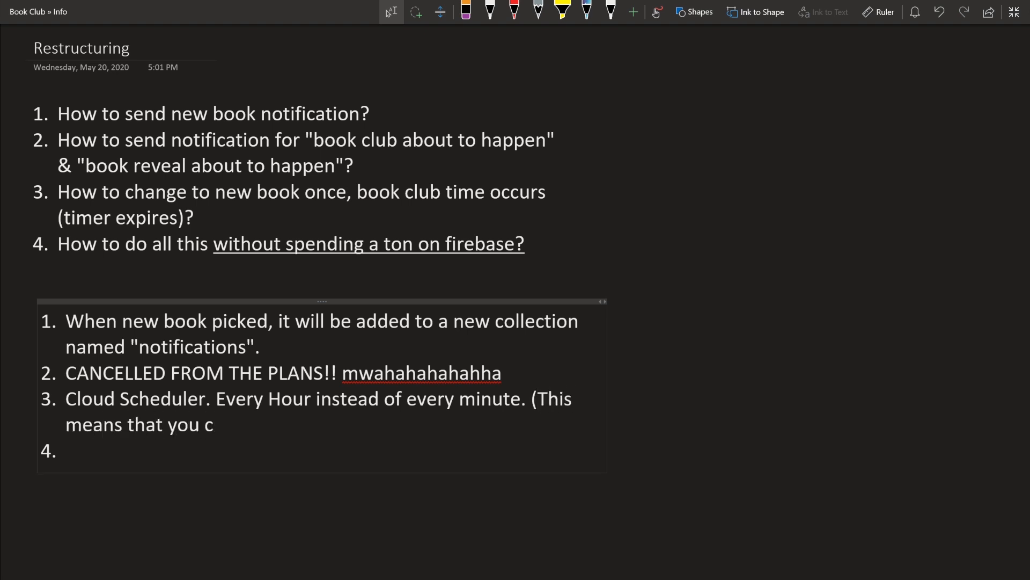
type("an only schedul")
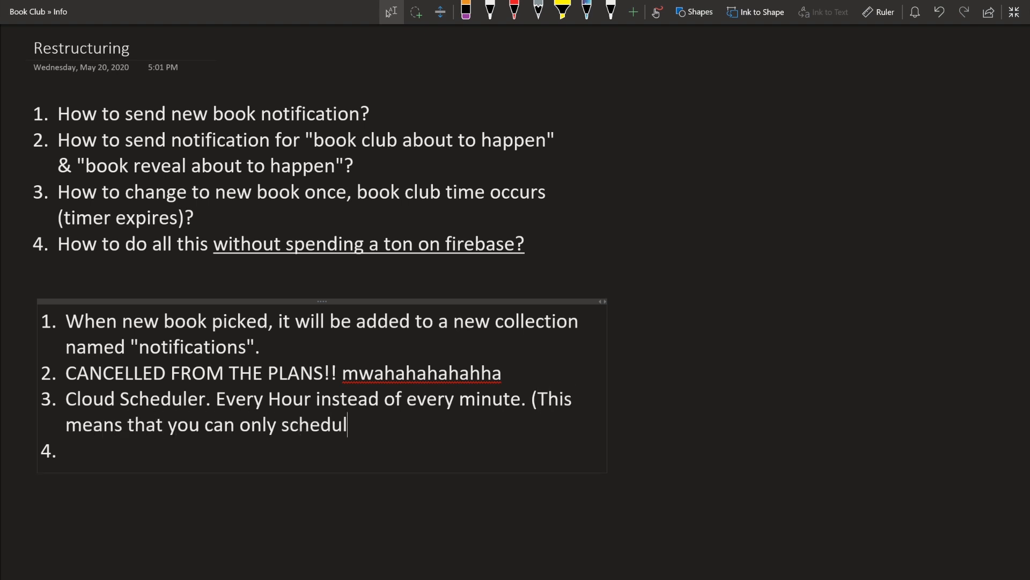
type("e a book to be o")
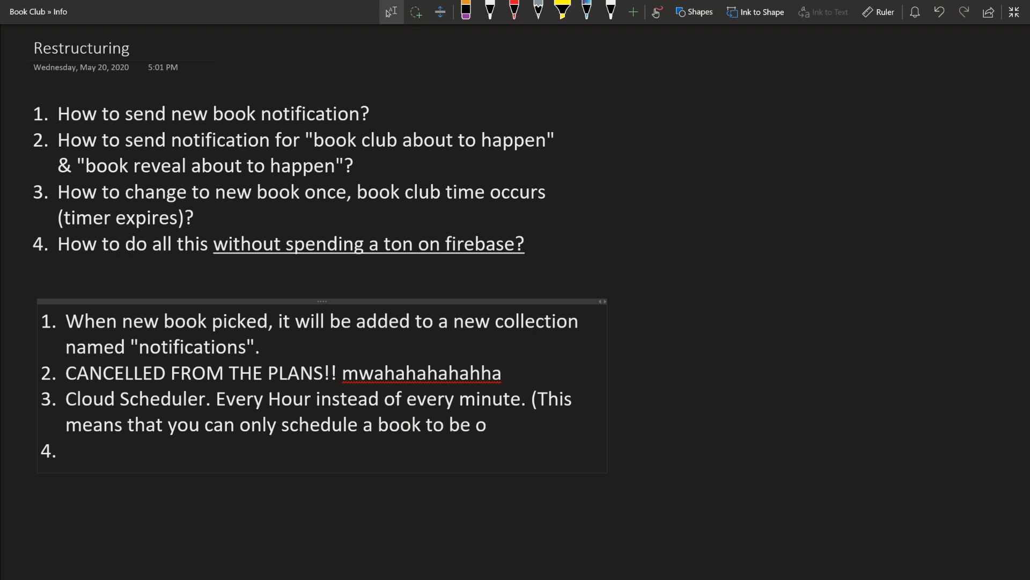
type("due on the hour")
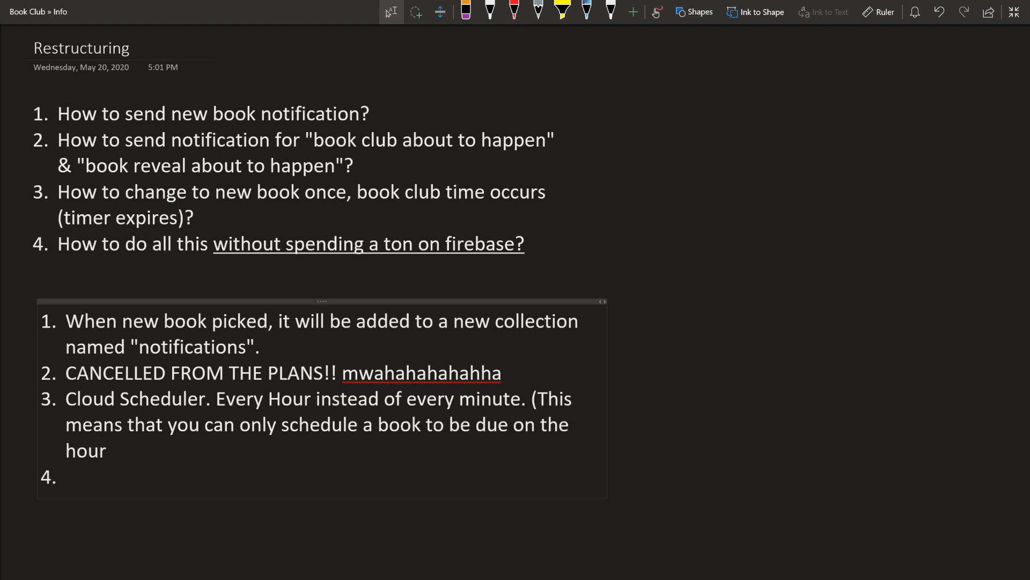
type(").")
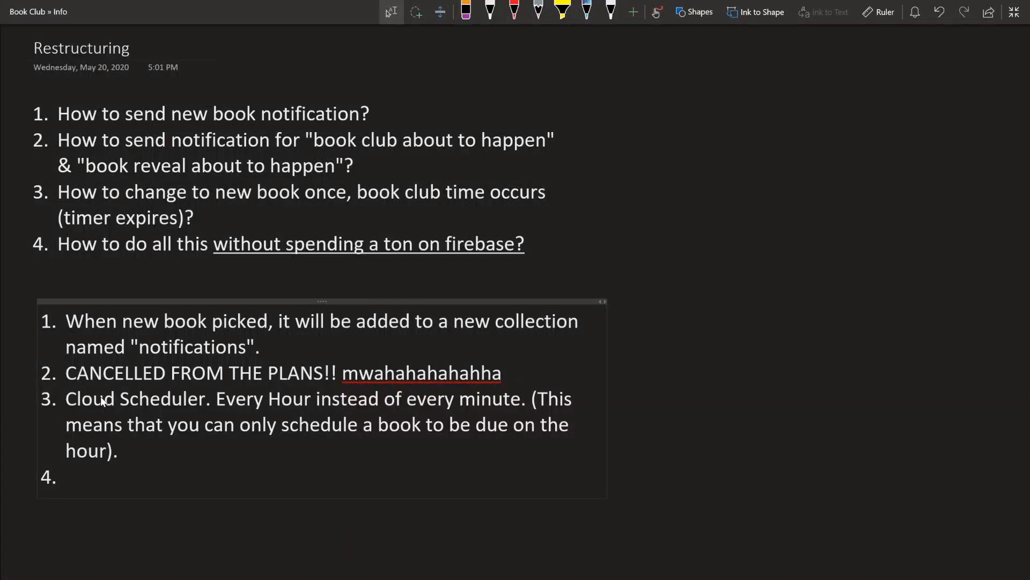
left_click(117, 451)
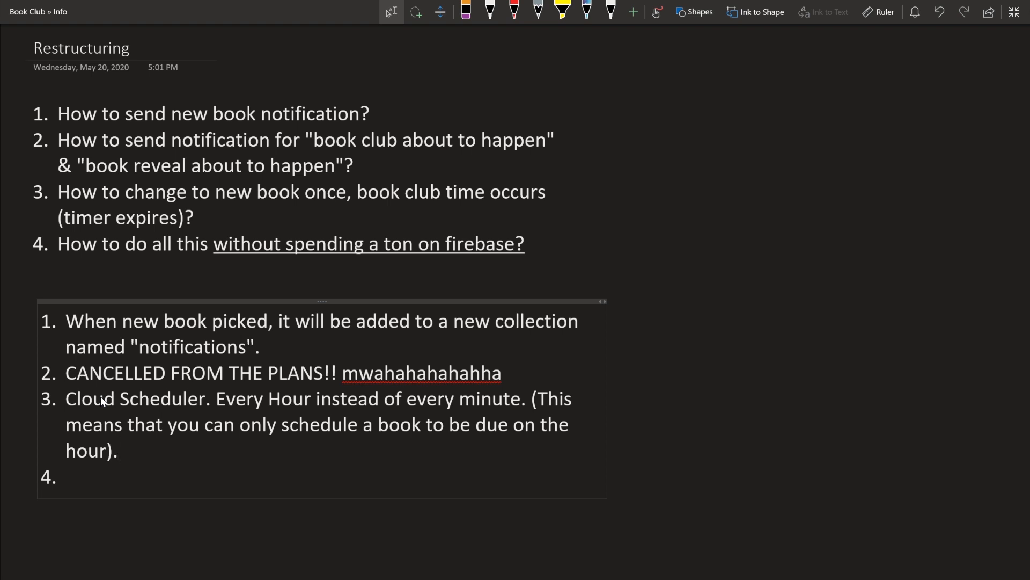
left_click(117, 451)
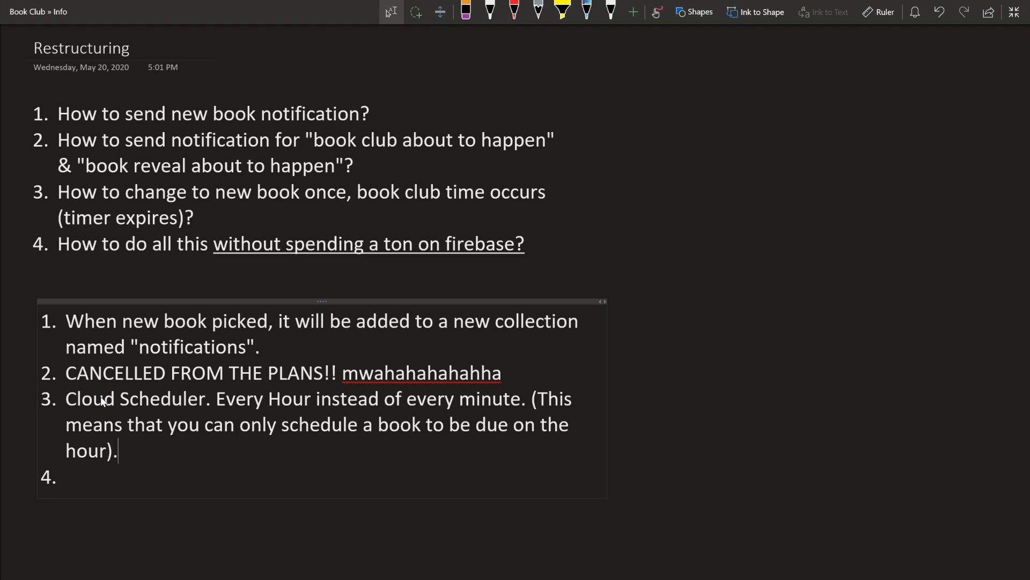
left_click(65, 476)
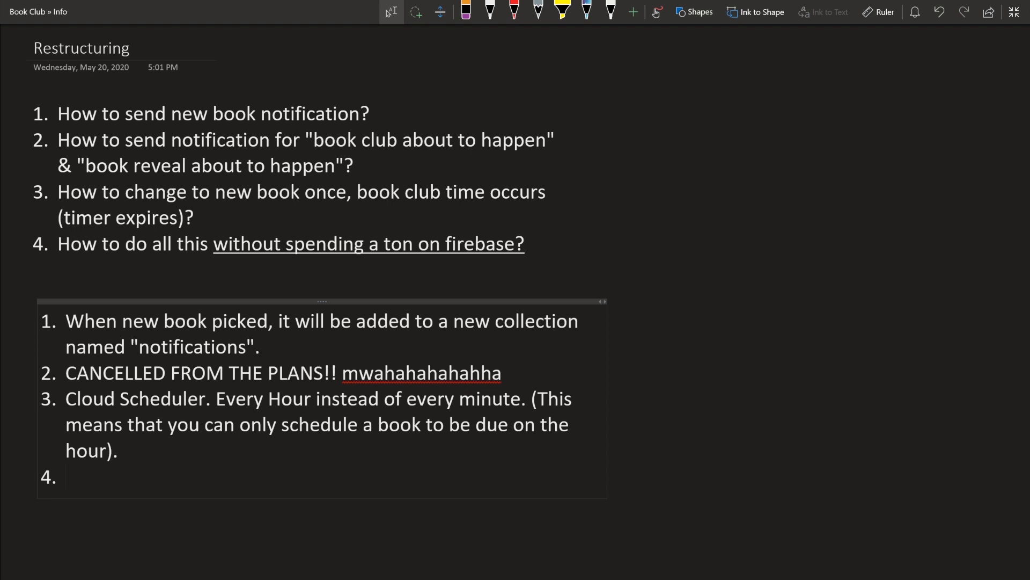
Write answer 4 as "See 2&3" and move down toward the phone mockups
type("See")
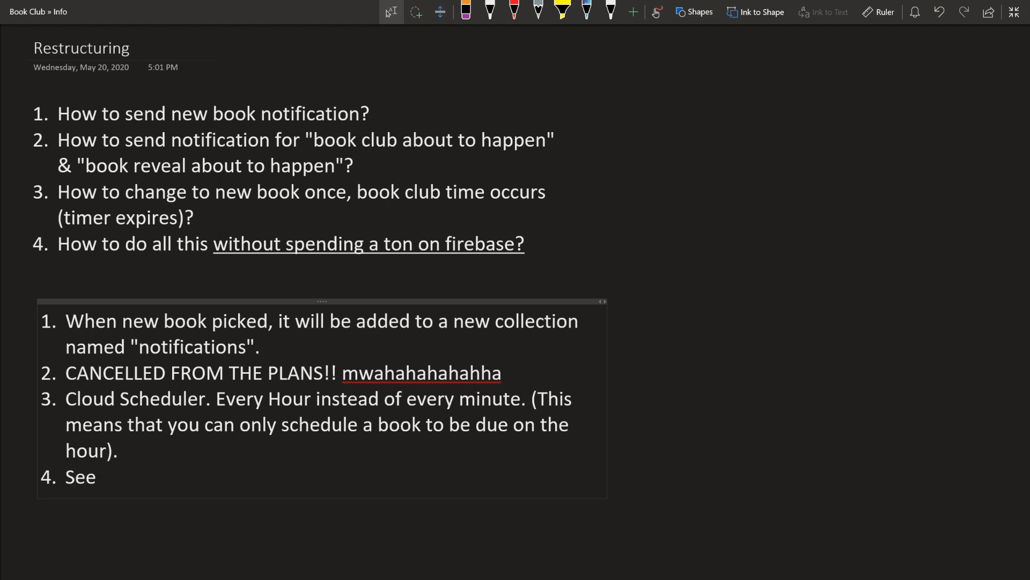
type("2&3")
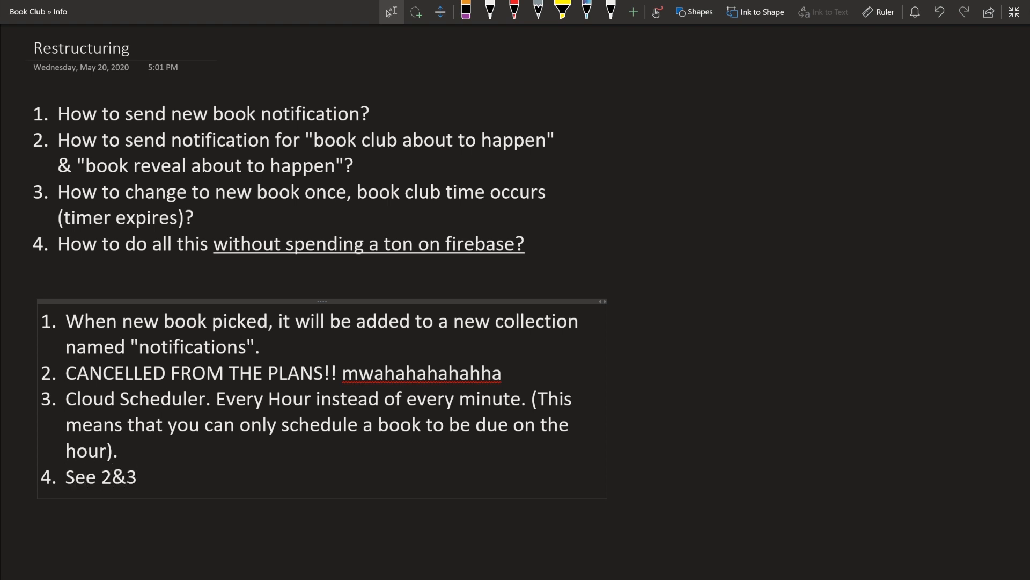
left_click(137, 477)
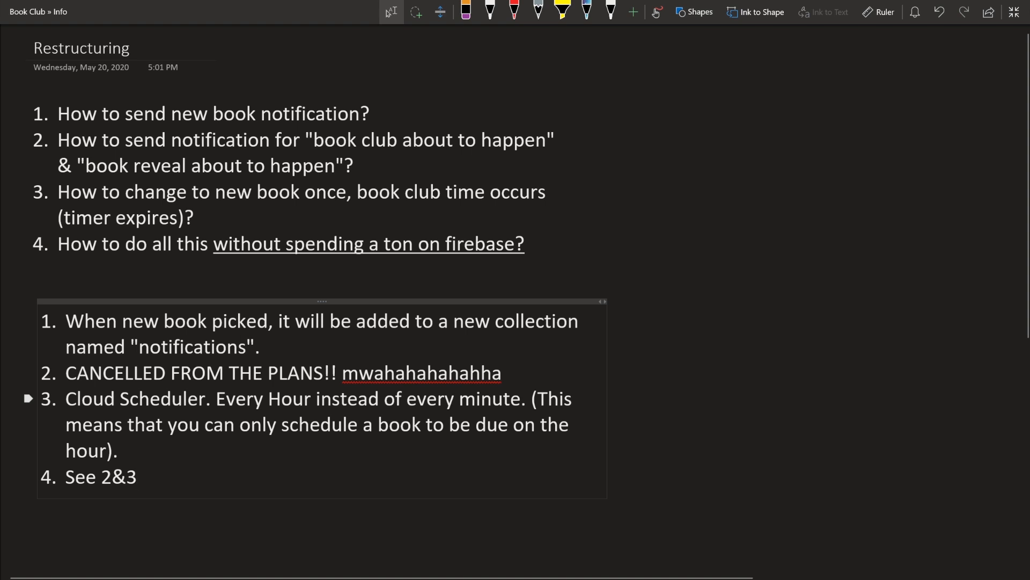
scroll("down", 3)
type("Book")
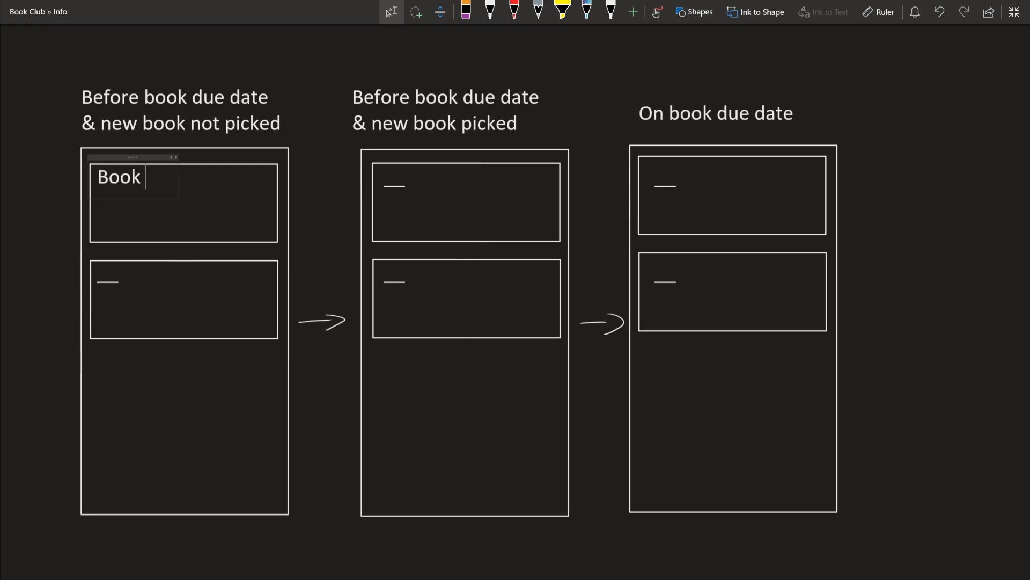
Fill the first mockup's top card with "Book #1 is due in 10 days"
type("#1 is ude")
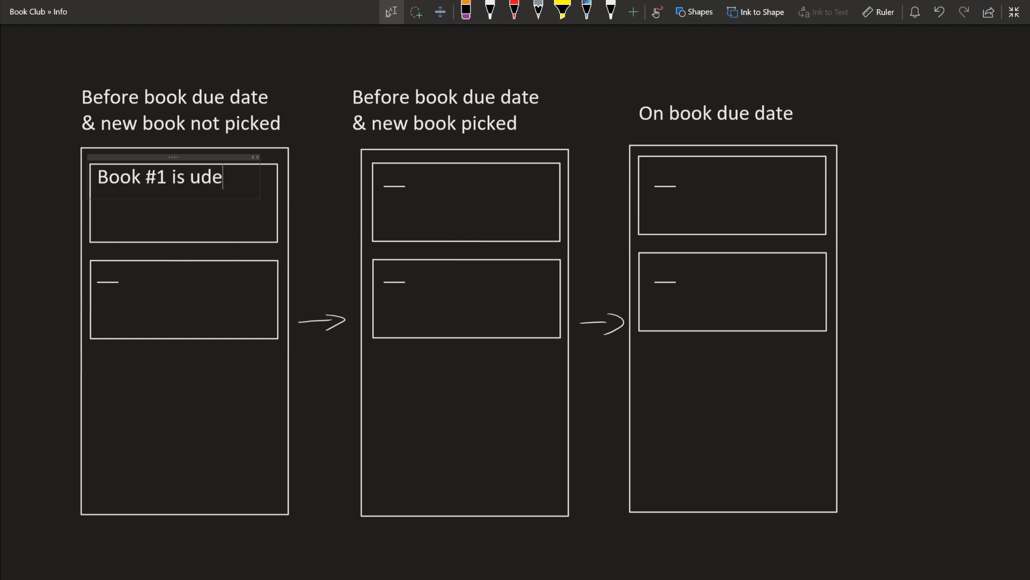
type("due in")
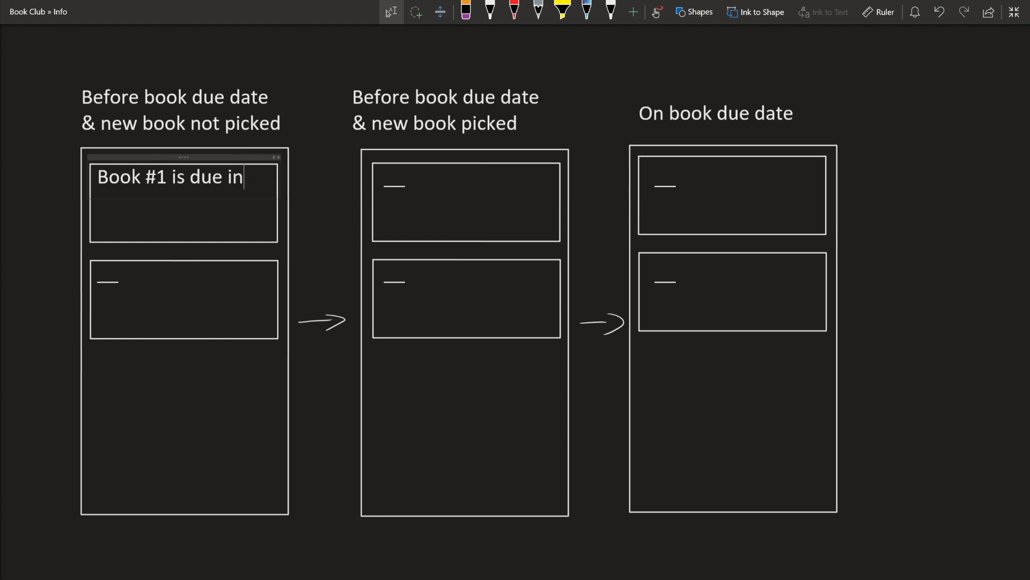
type("10")
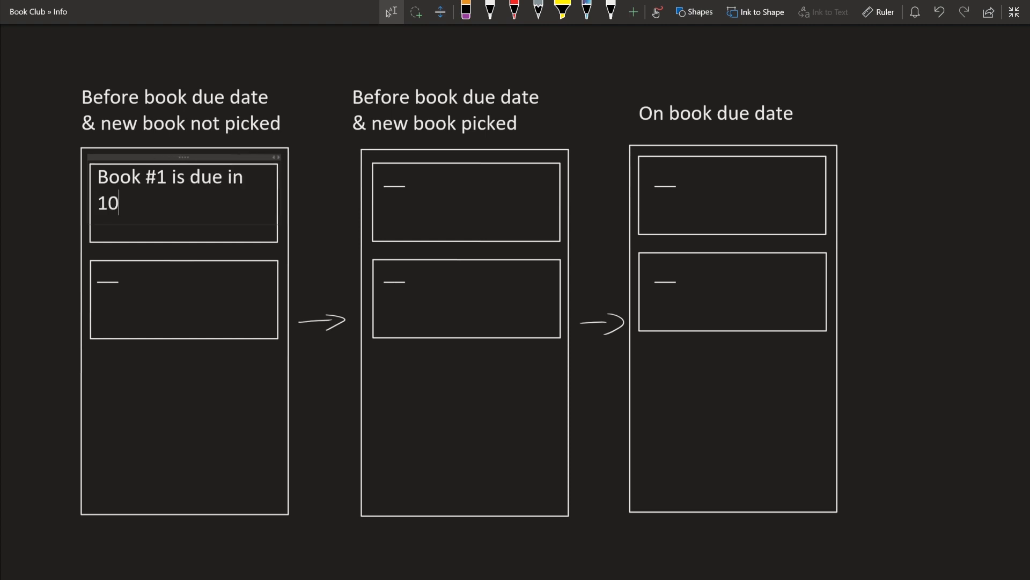
type("days")
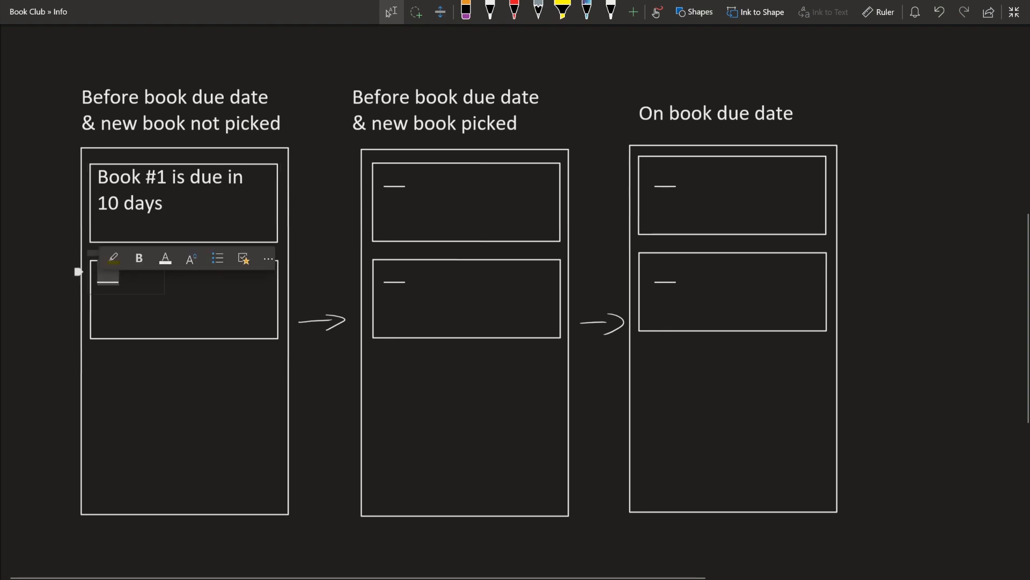
Fill the first mockup's lower card with "Waiting for Jerry To pick book"
type("Waiting for")
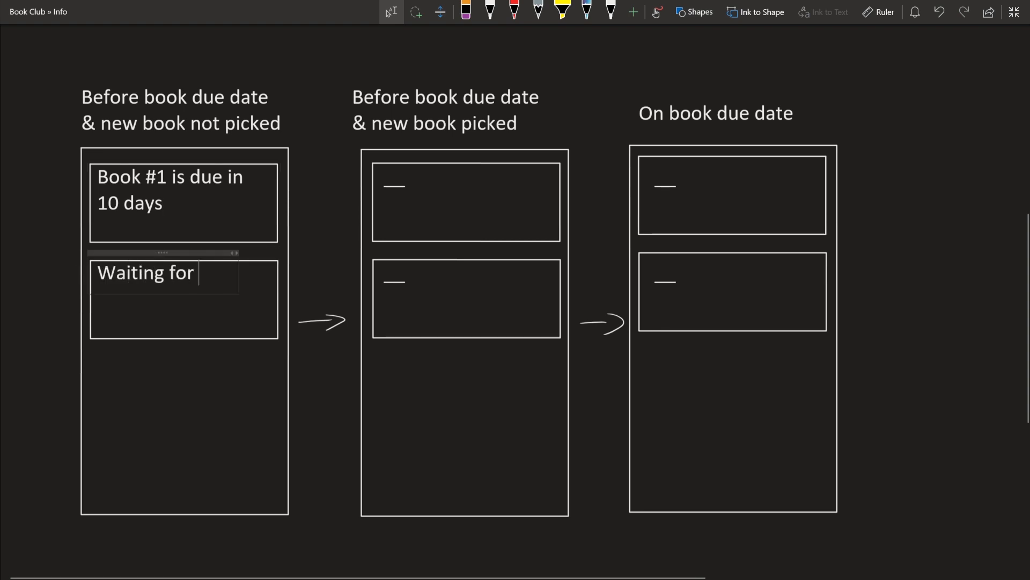
type("Jerry")
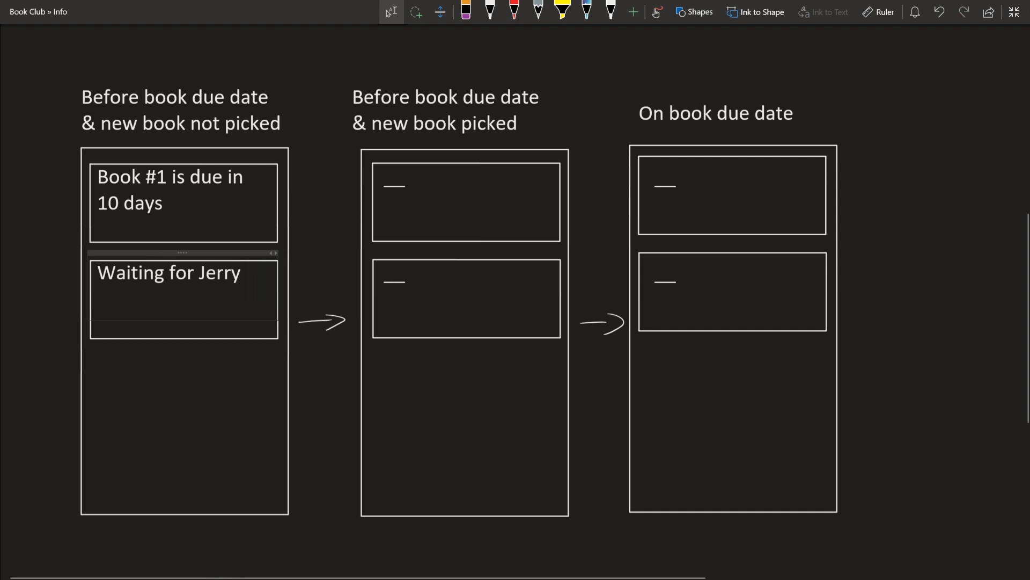
type("To p")
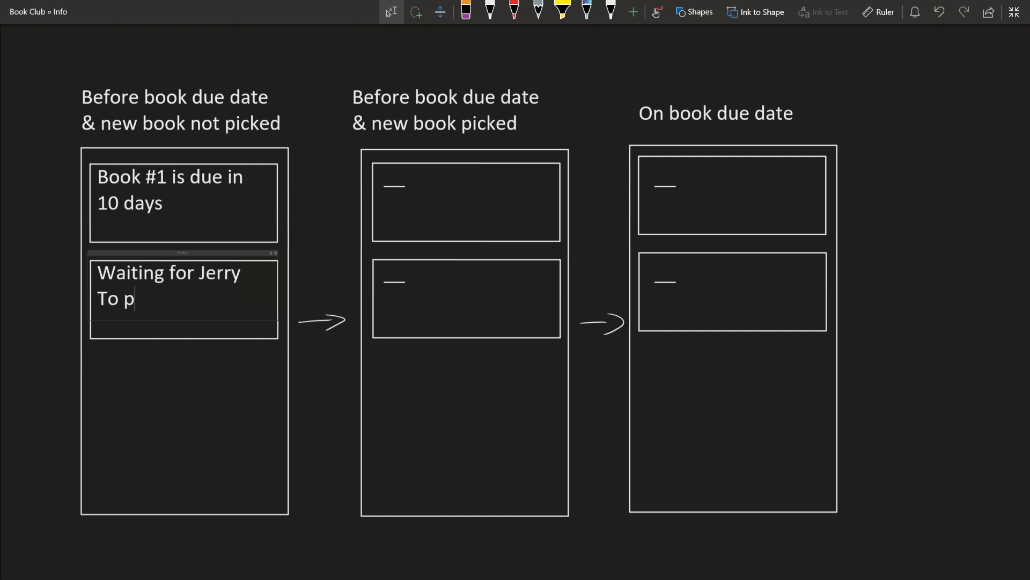
type("ick bo")
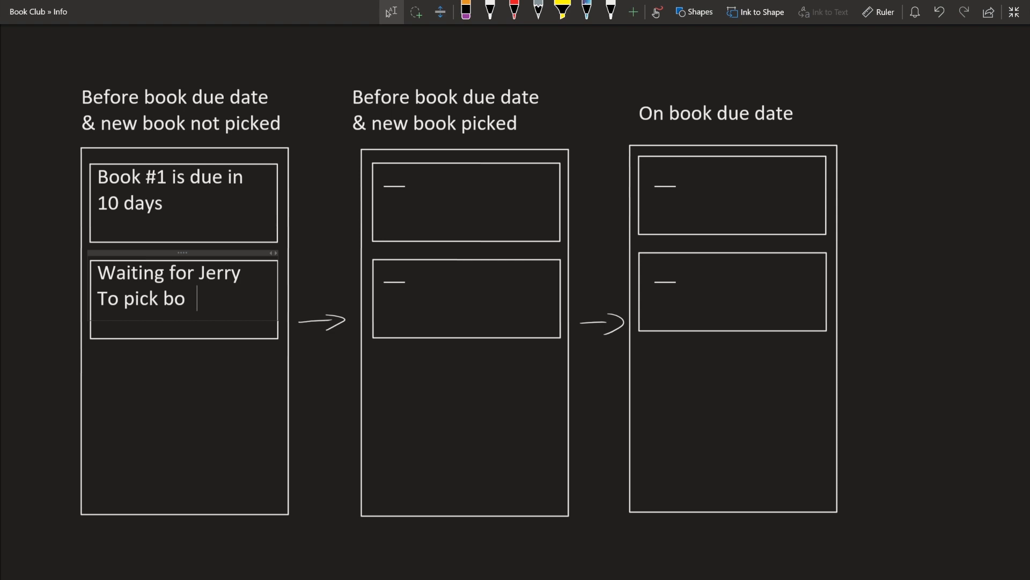
type("ok")
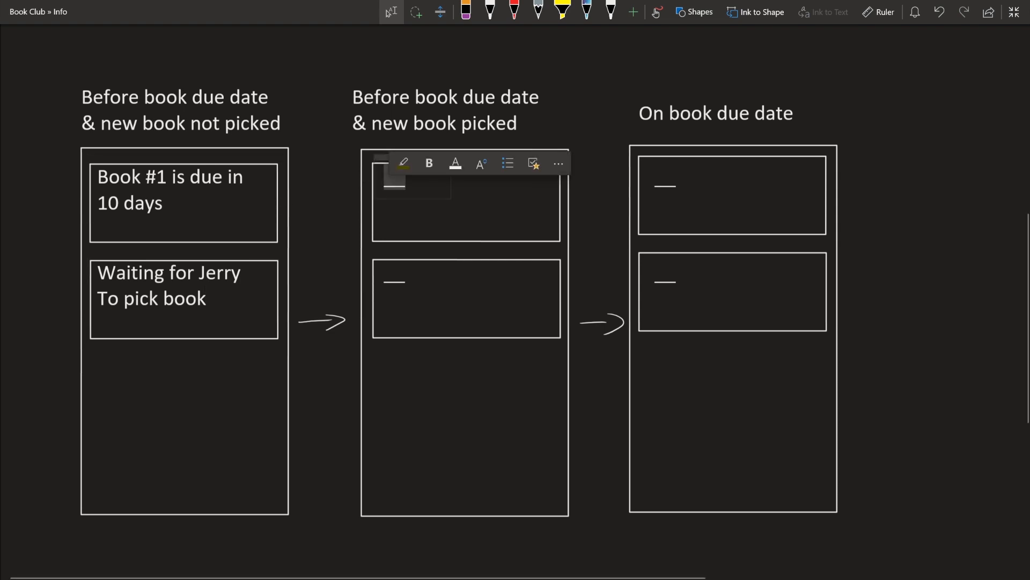
Fill the middle mockup with "Book #1 is due in 9 days now" and "Next book is Book #2"
type("Book #1 is due in")
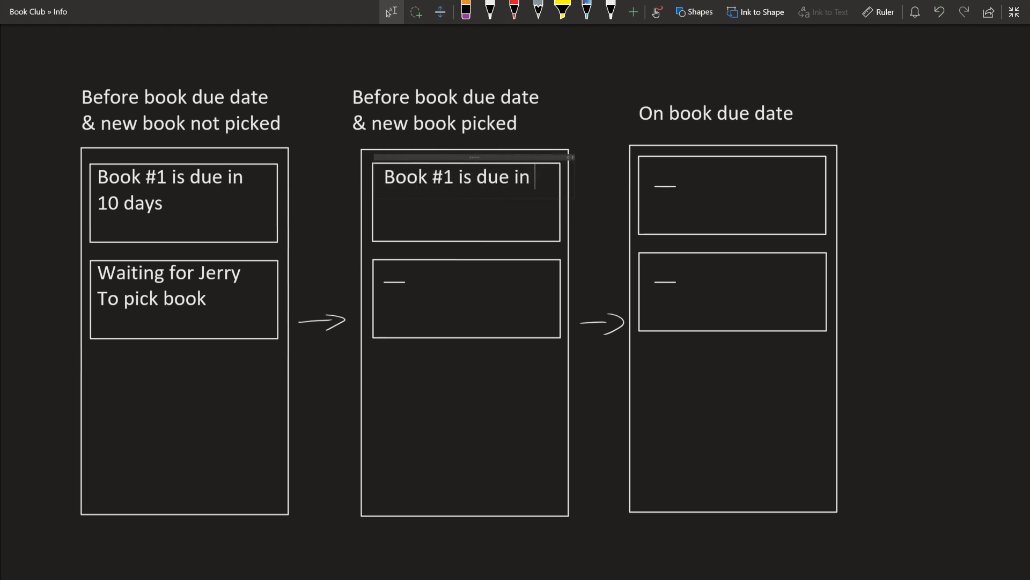
type("9")
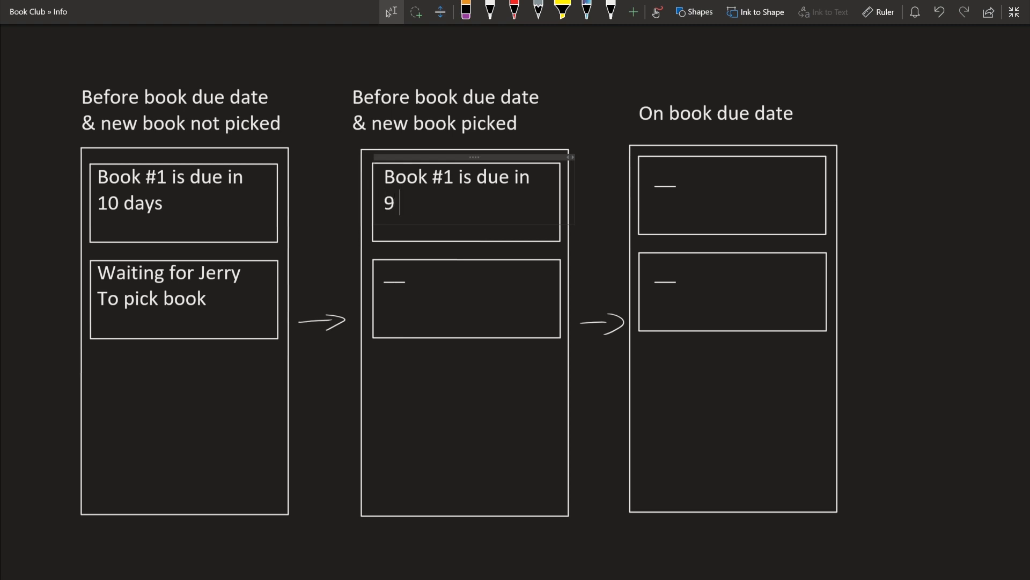
type("days now")
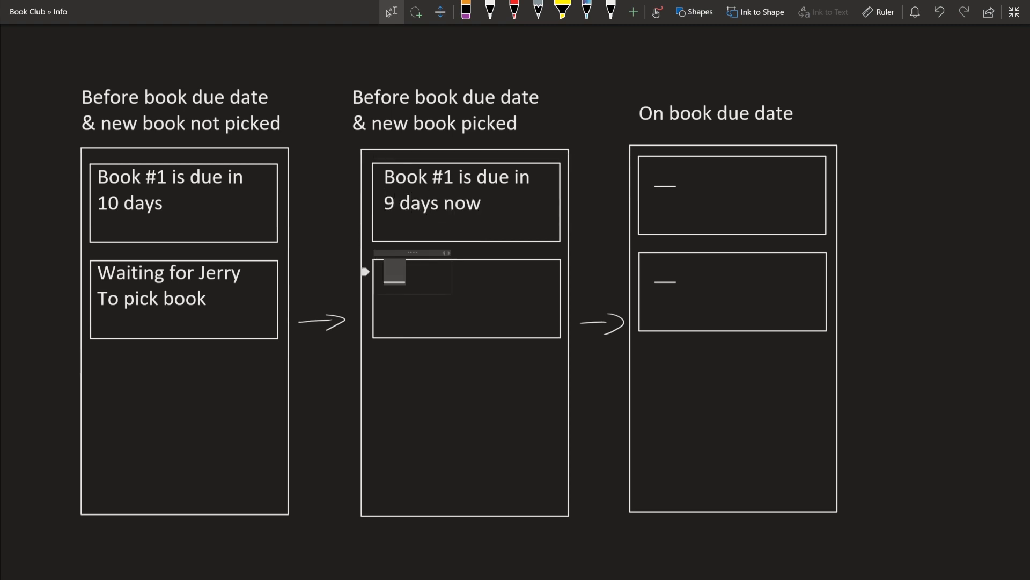
type("Next")
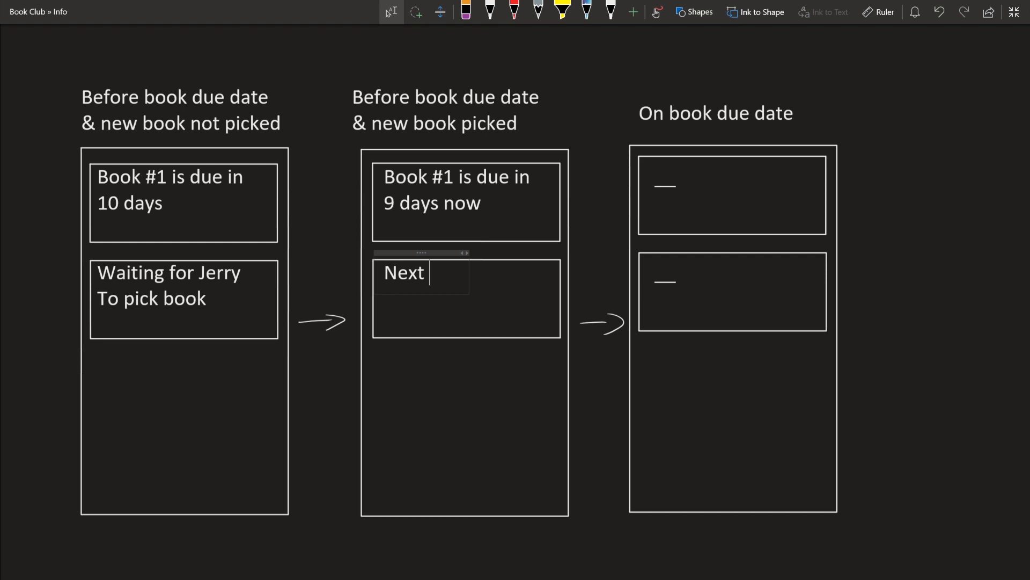
type("book is")
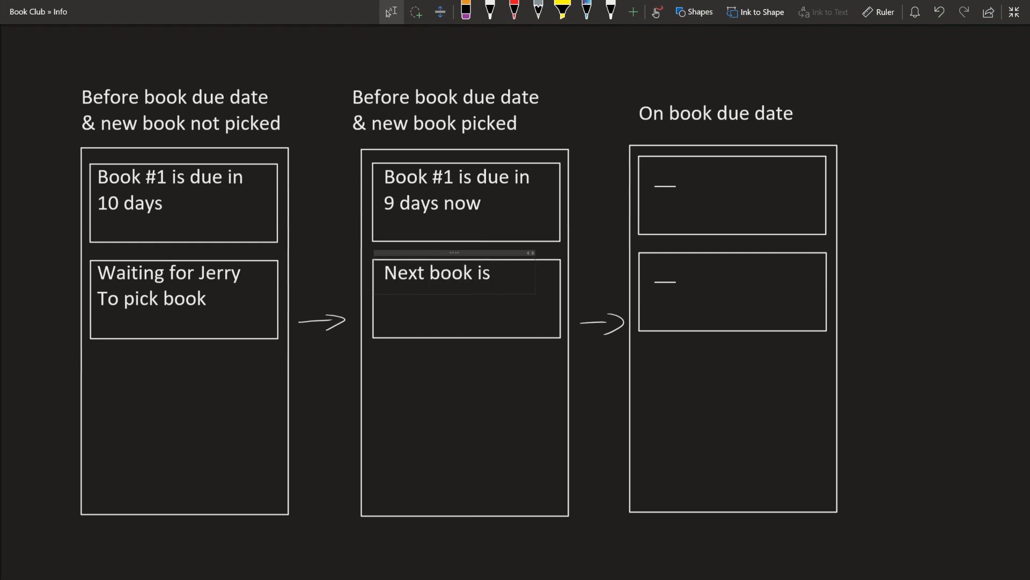
type("B")
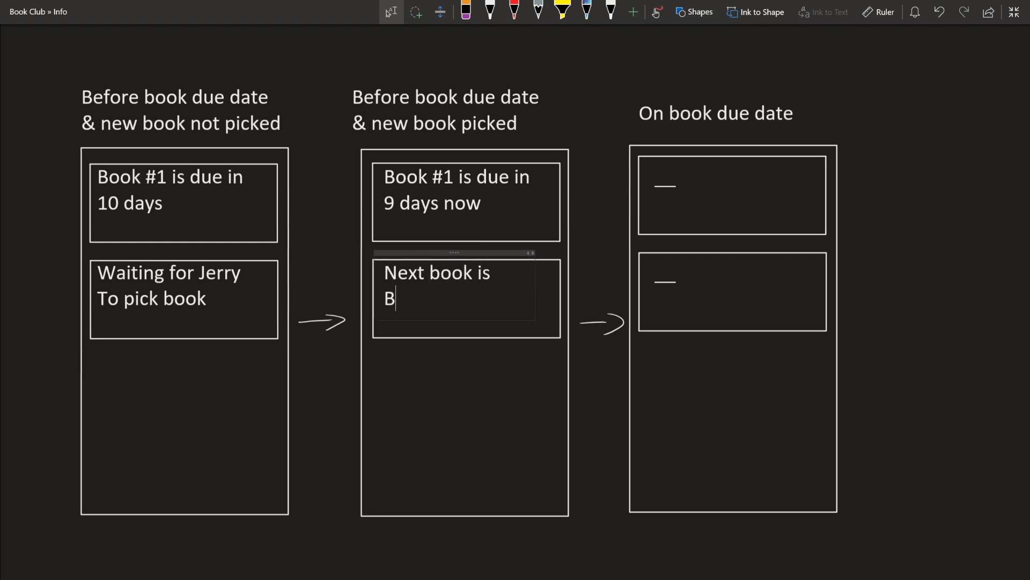
type("ook #2")
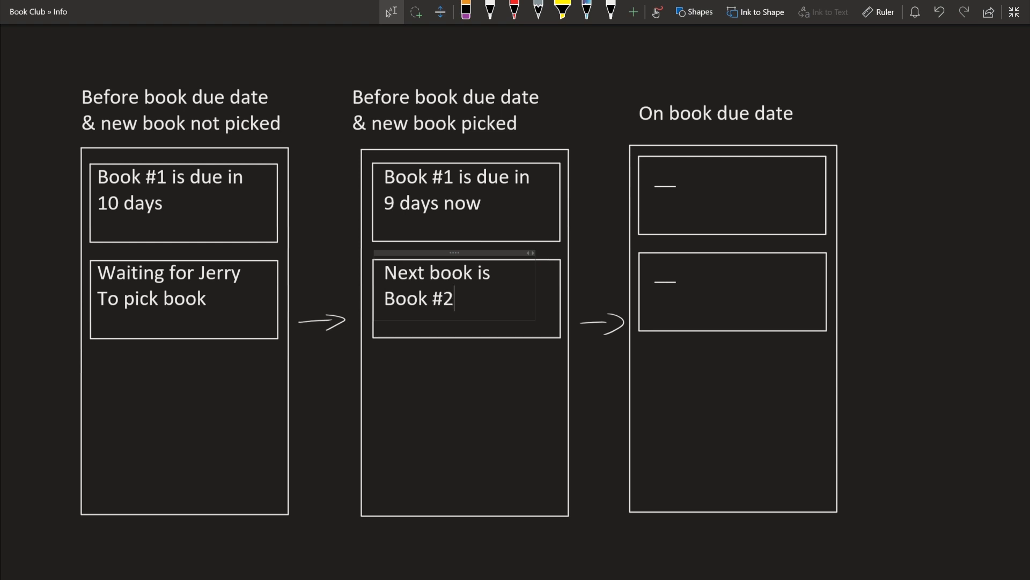
left_click(716, 113)
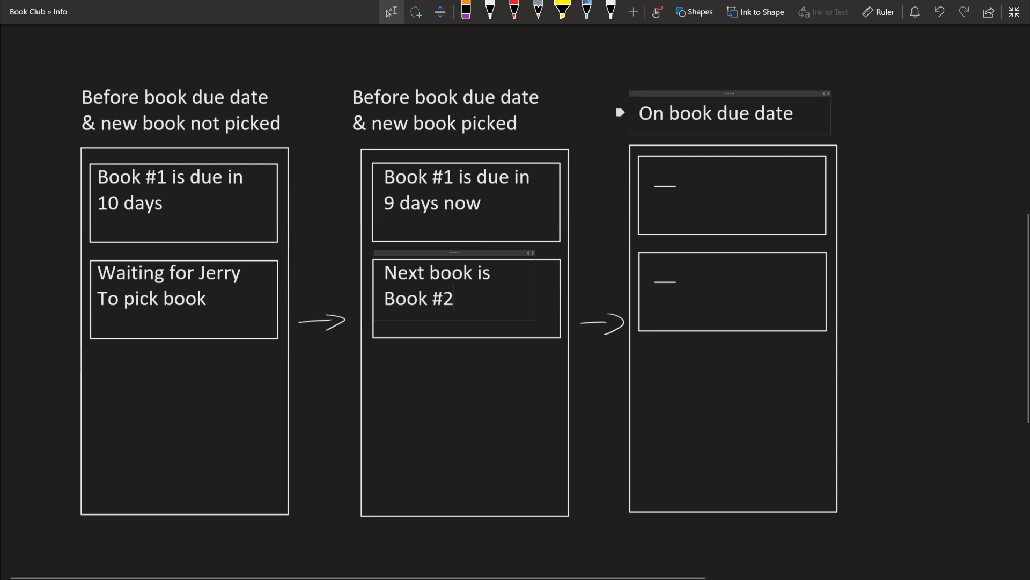
Fill the third mockup's top card with "Book #2 is due in 20 days"
left_click(466, 202)
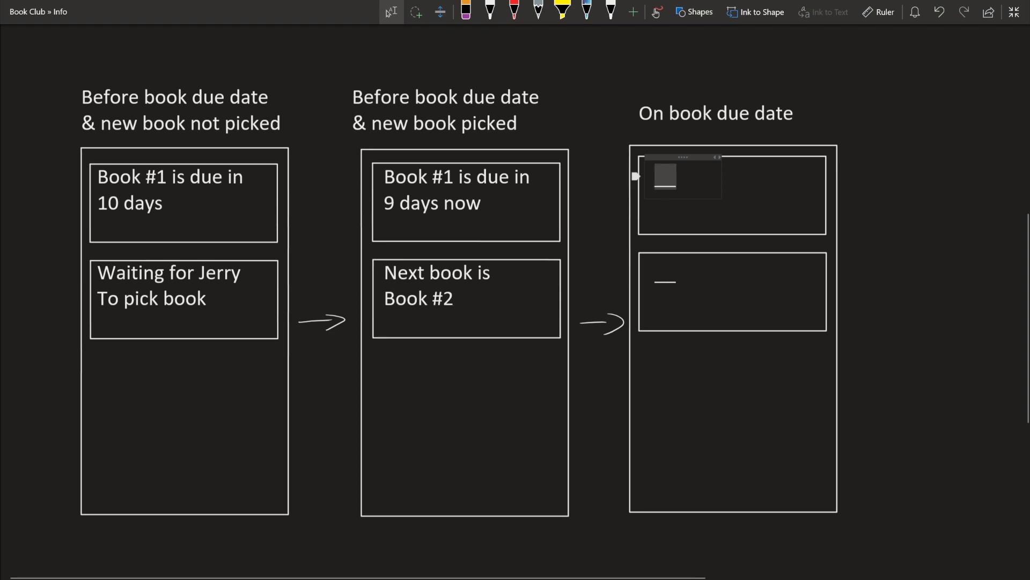
type("Book")
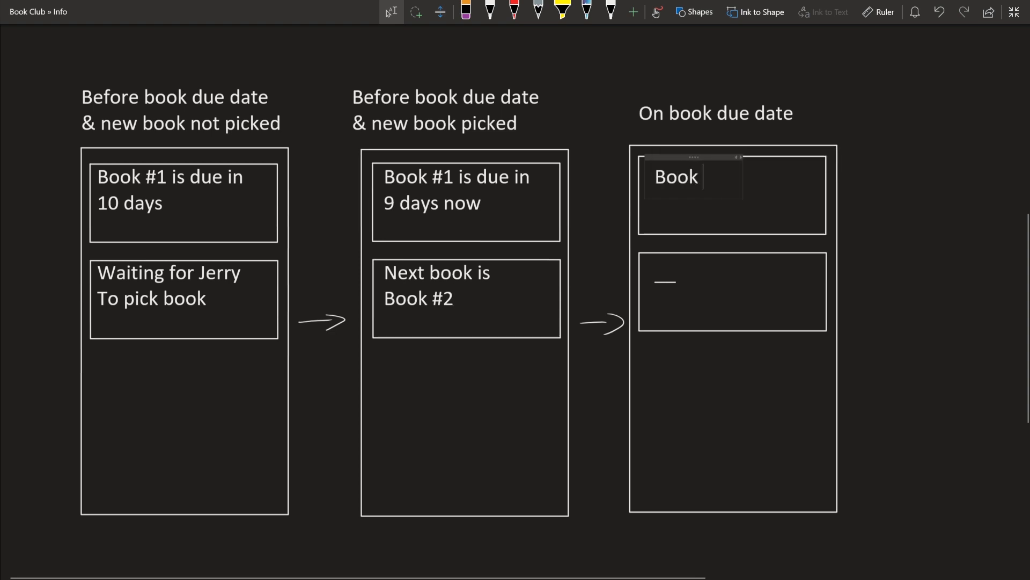
type("#2 is d")
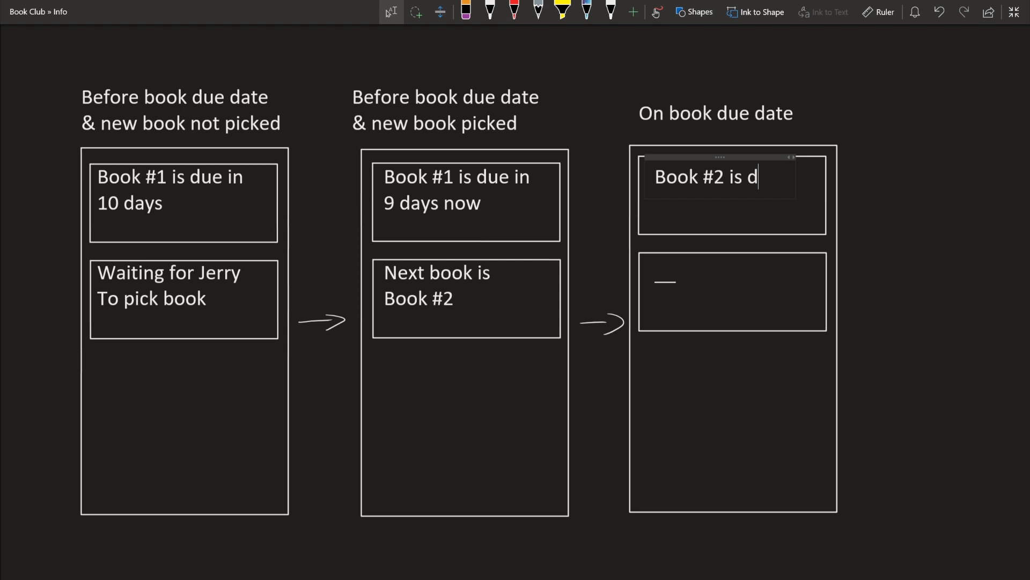
type("ue in")
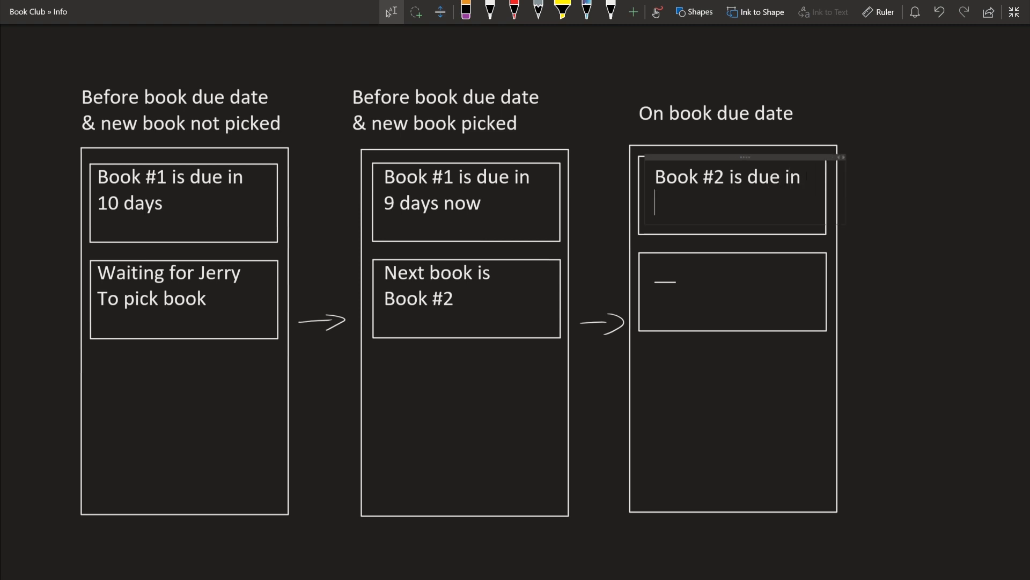
type("20 days")
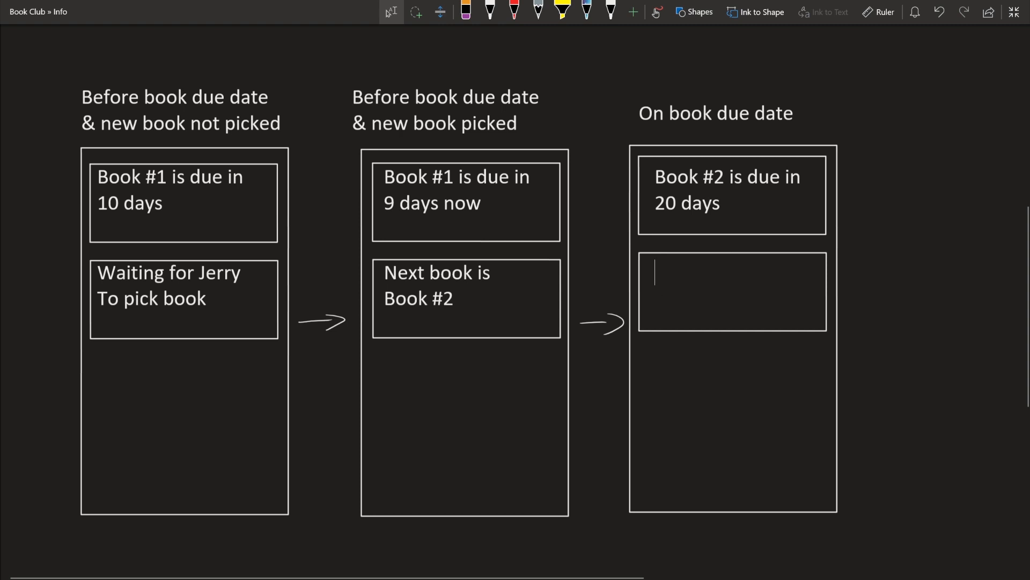
Fill the third mockup's lower card with the waiting-for-Thomas-to-pick-book message
type("Waiting o")
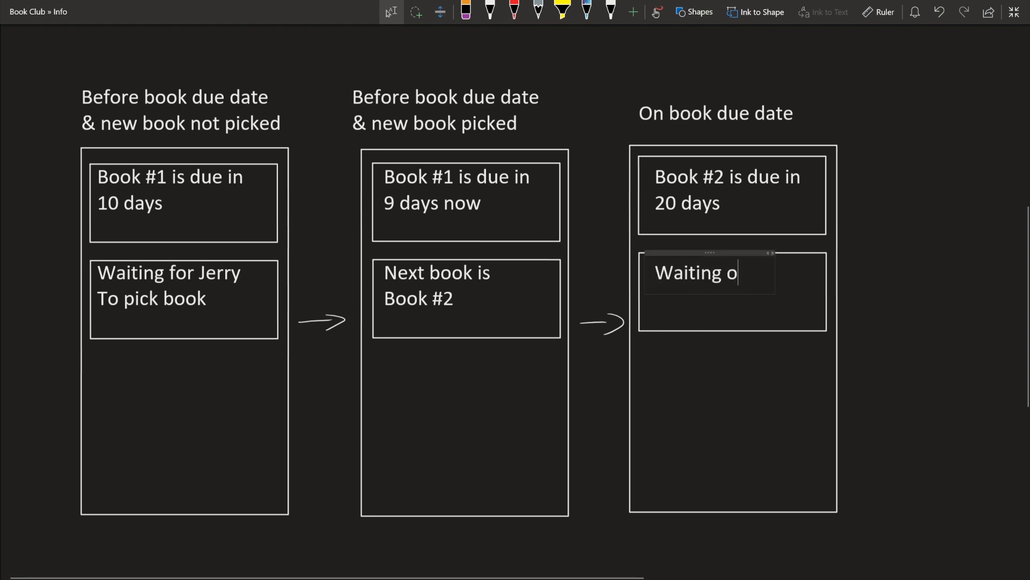
type("r Thomas")
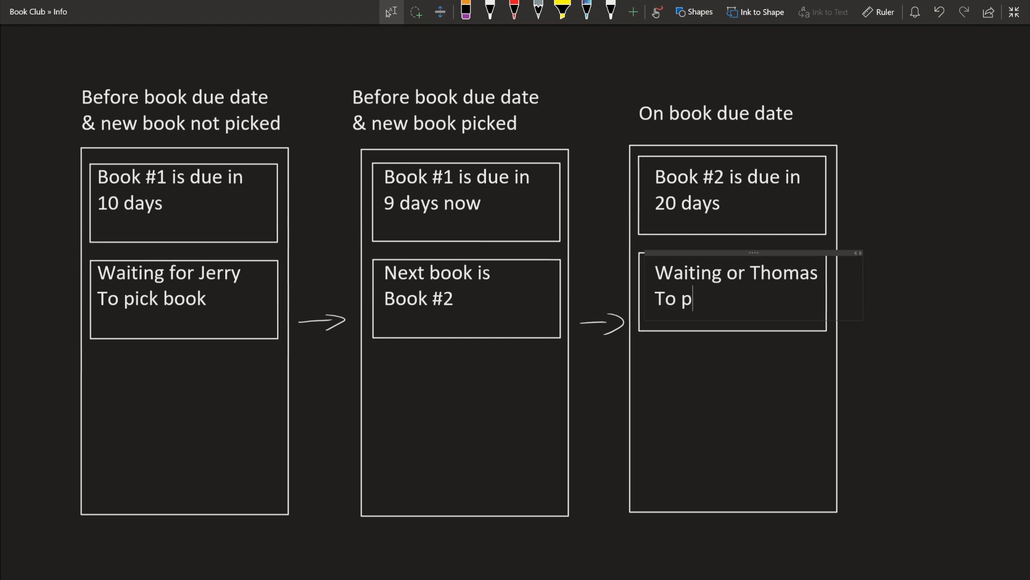
type("ick book")
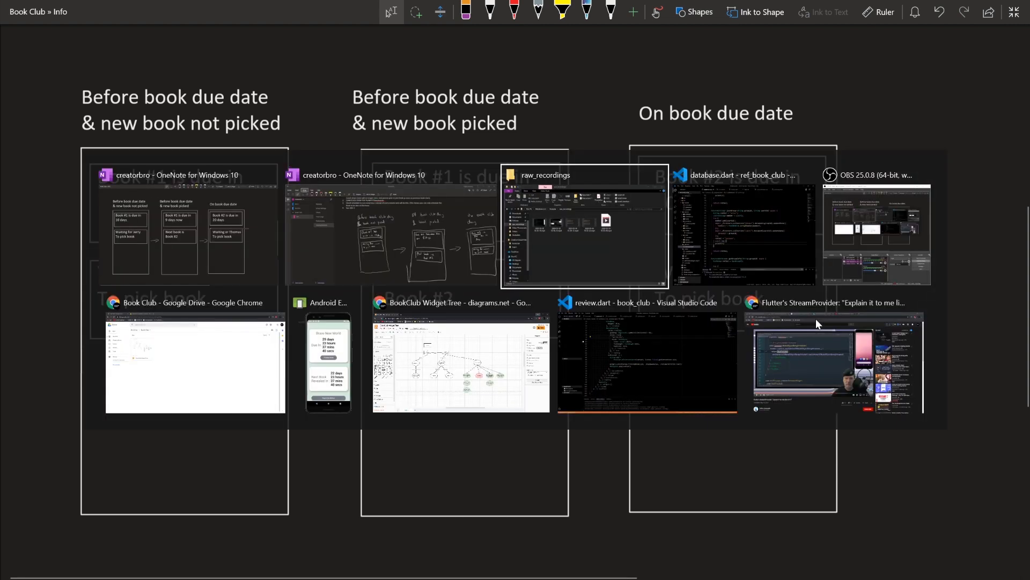
left_click(743, 230)
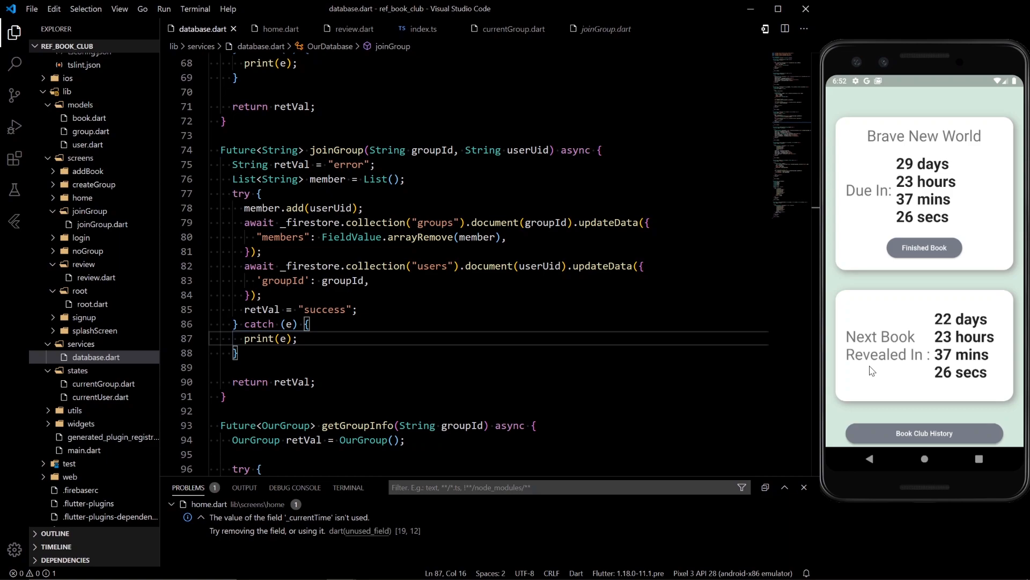
key("Alt+Tab")
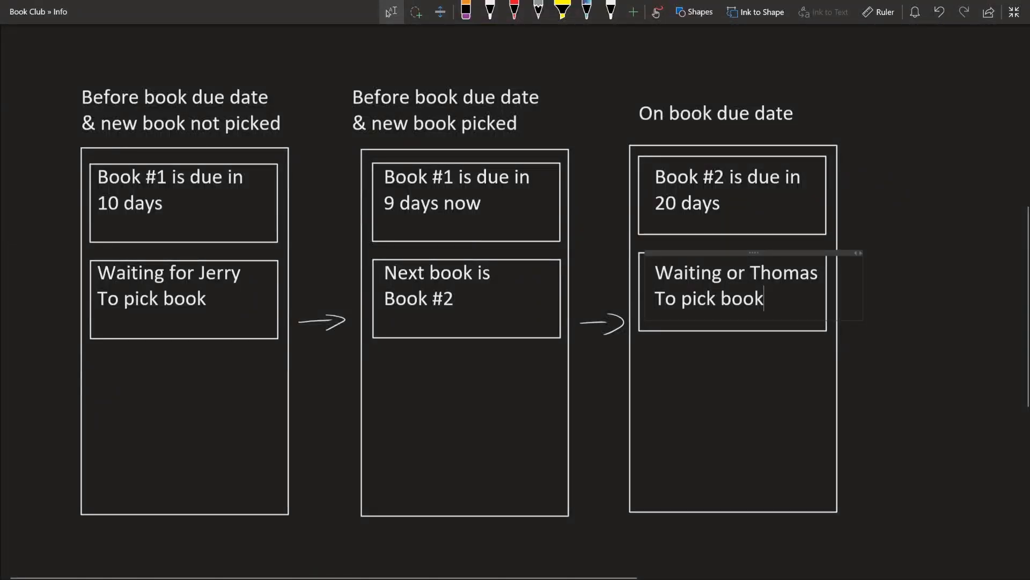
left_click(941, 360)
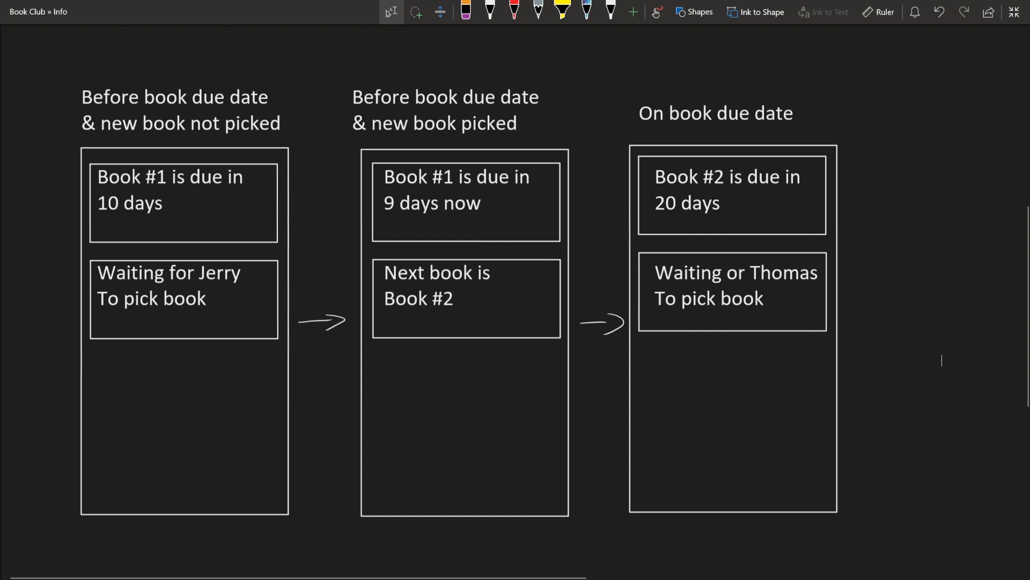
left_click(454, 298)
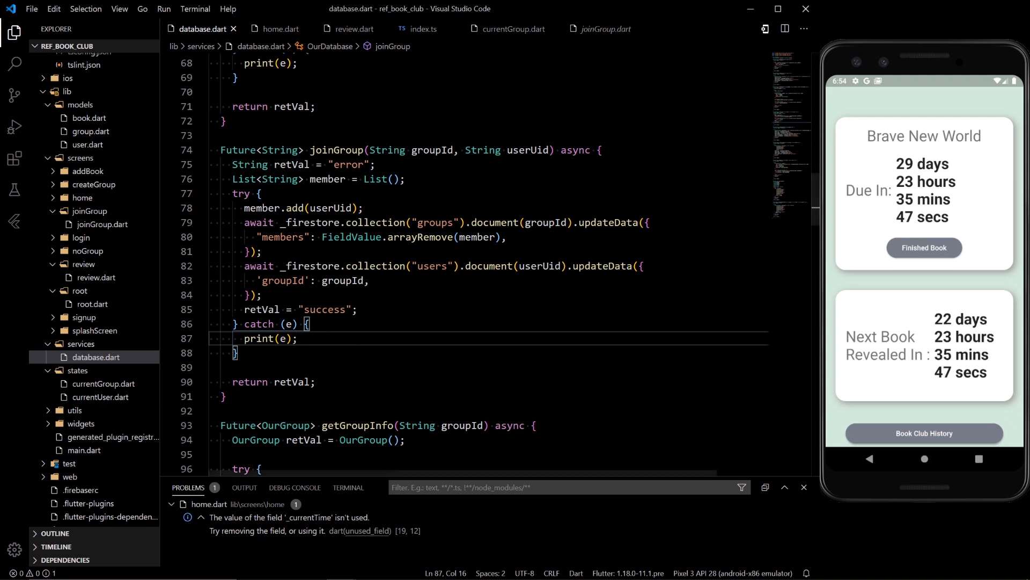
mouse_move(357, 425)
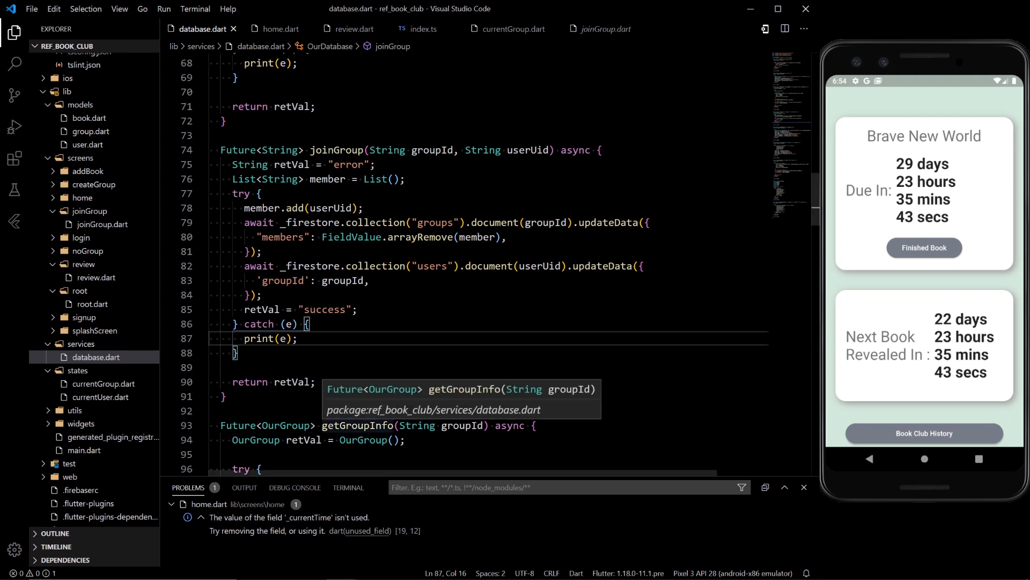
mouse_move(810, 245)
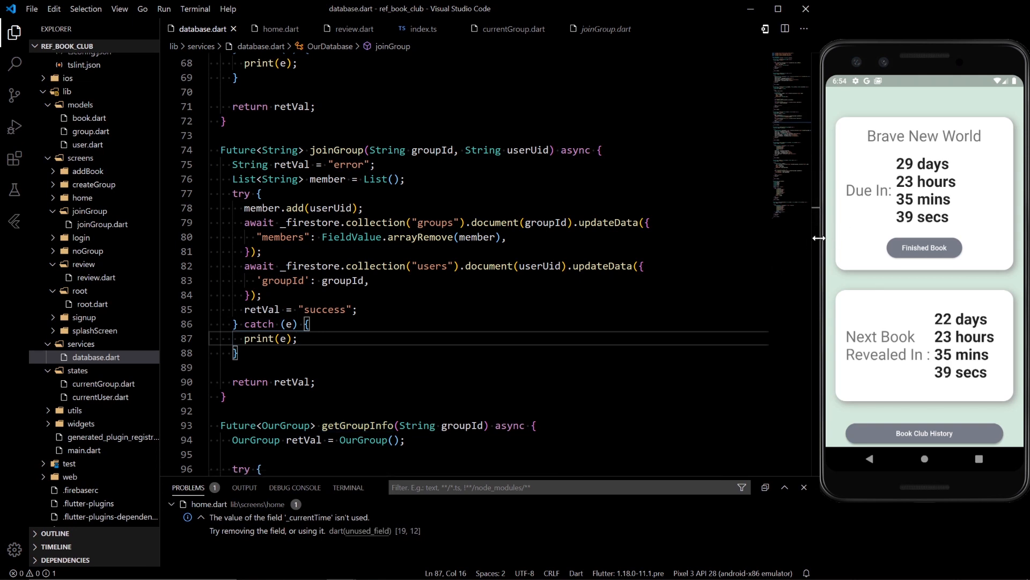
mouse_move(825, 219)
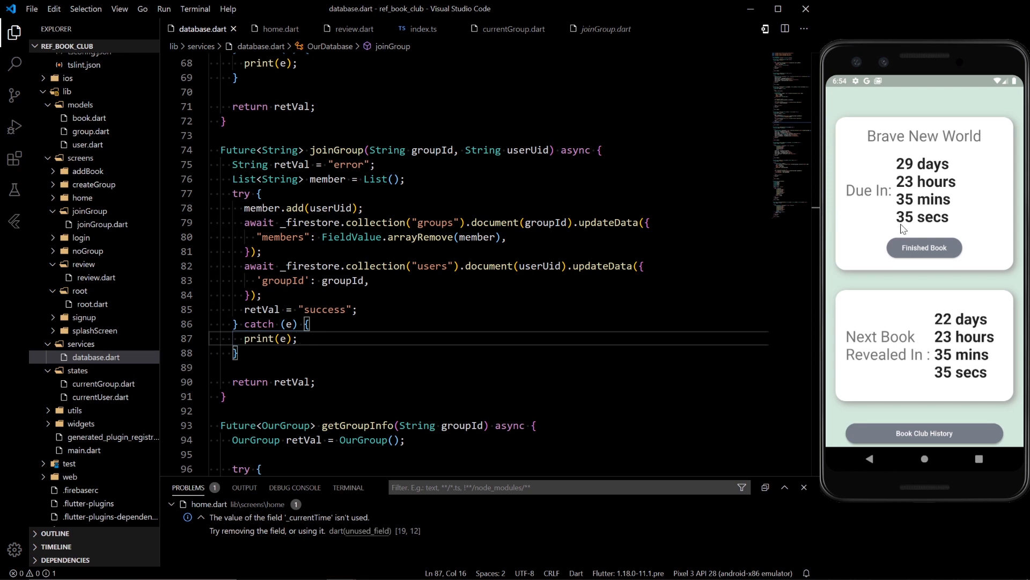
mouse_move(930, 255)
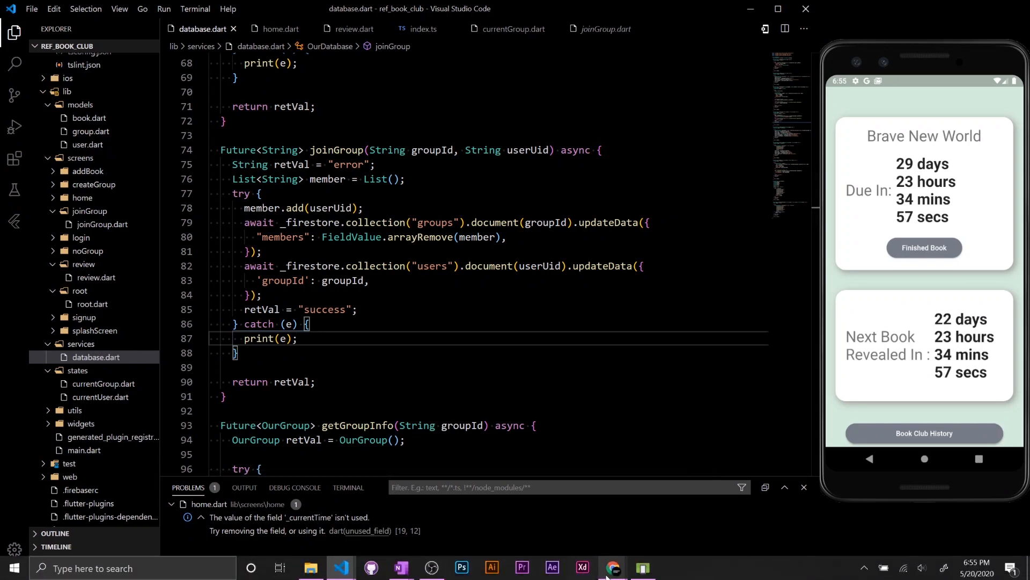
Bring up the BookClub Widget Tree in diagrams.net and inspect the RootWidget and grouped state regions
left_click(612, 567)
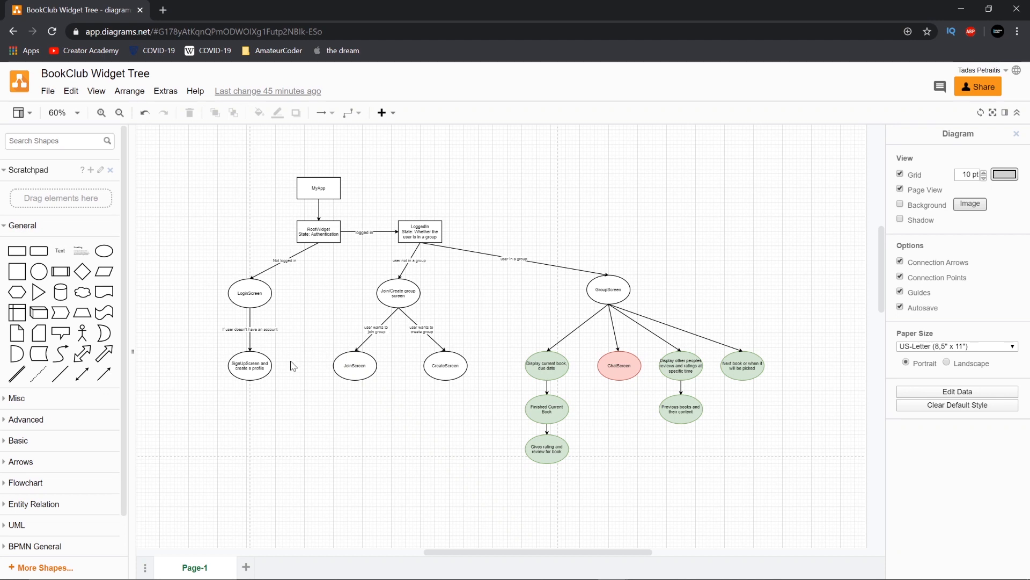
mouse_move(457, 397)
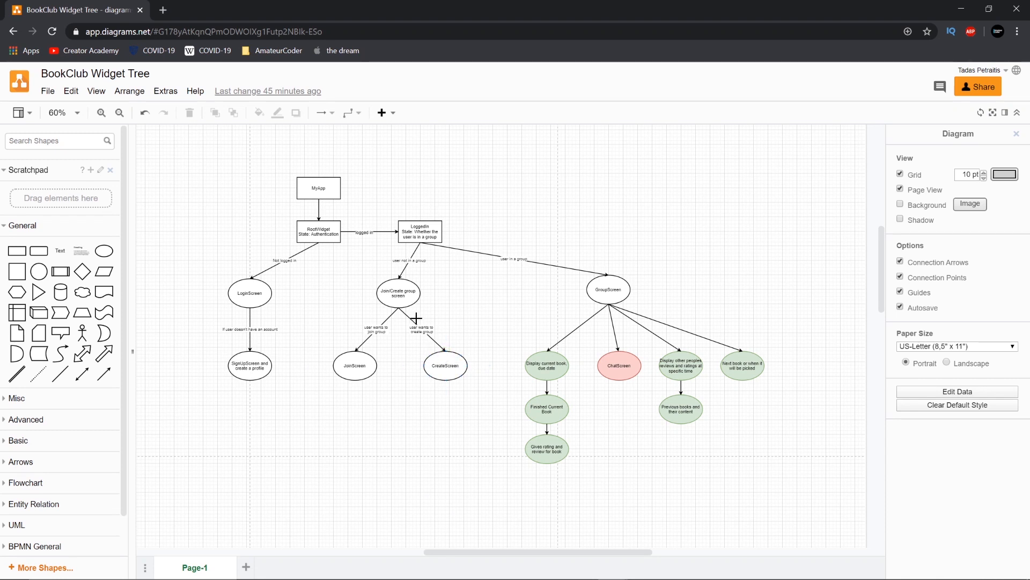
mouse_move(411, 252)
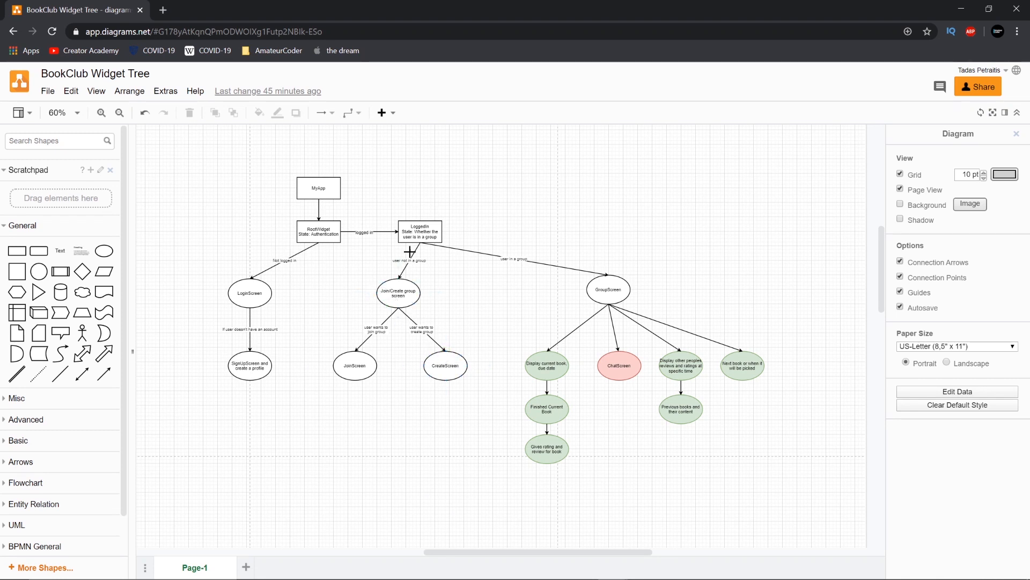
left_click(420, 232)
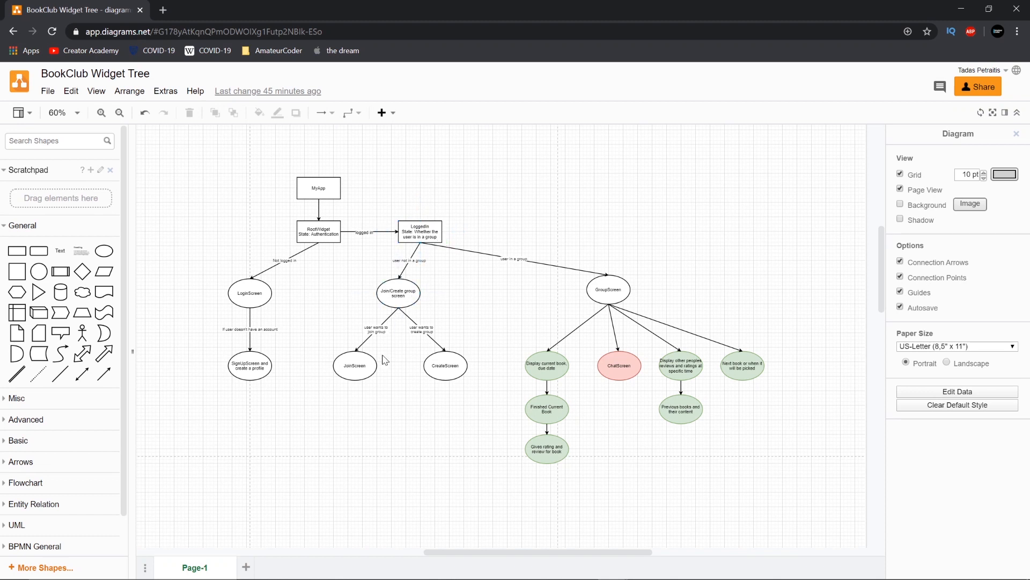
left_click(100, 112)
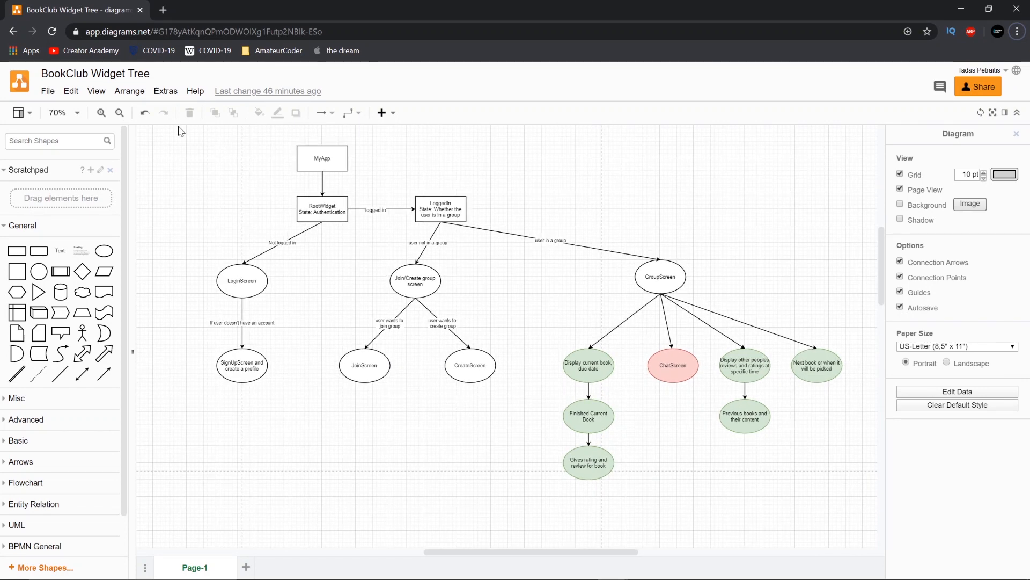
left_click(322, 209)
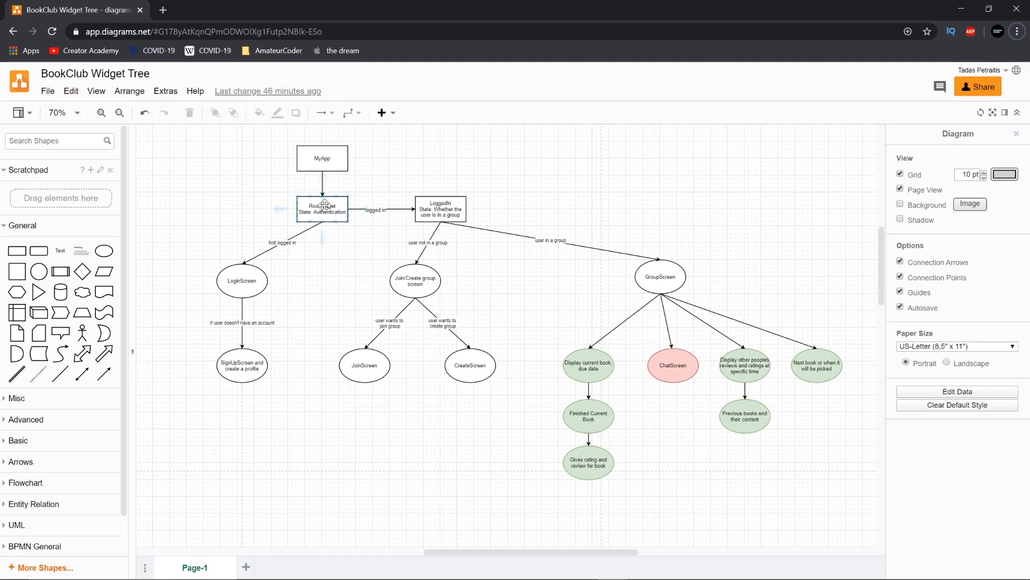
left_click(583, 284)
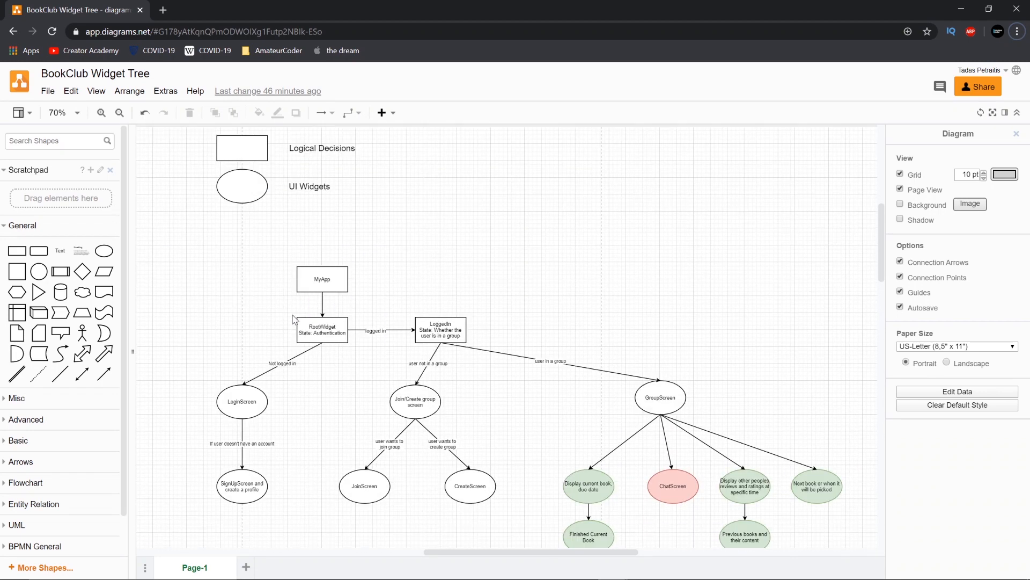
scroll("down", 3)
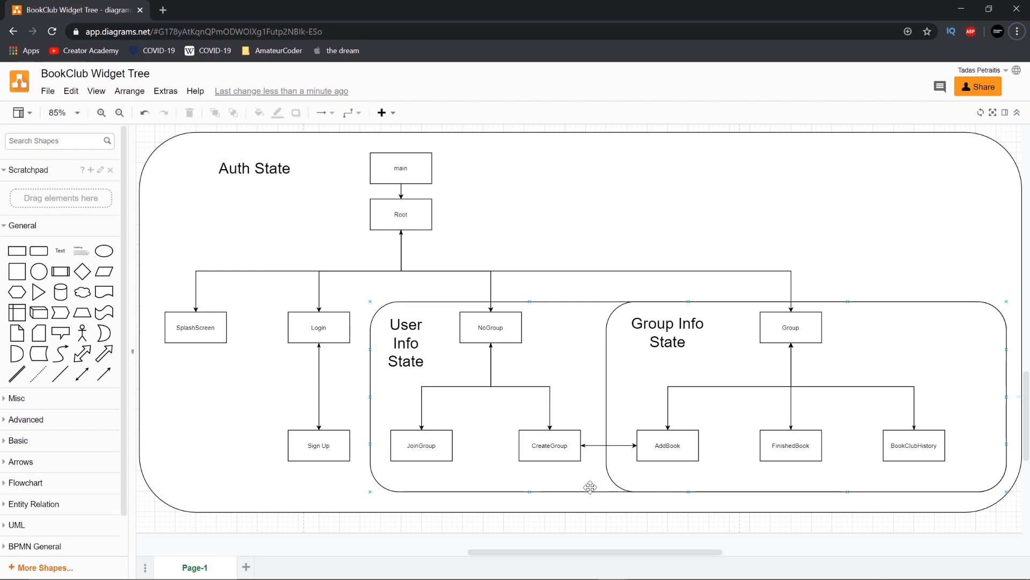
left_click(550, 445)
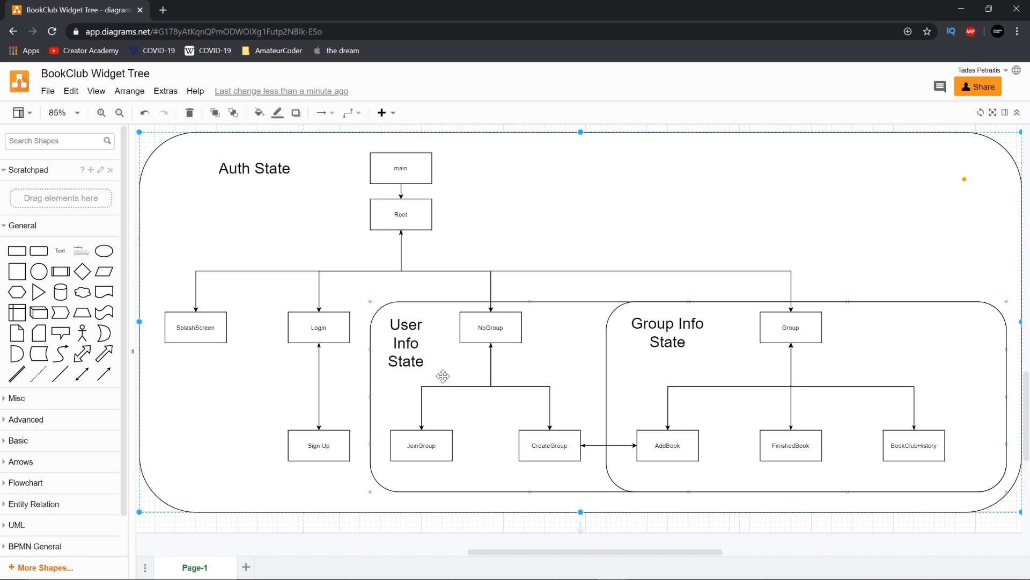
left_click(406, 343)
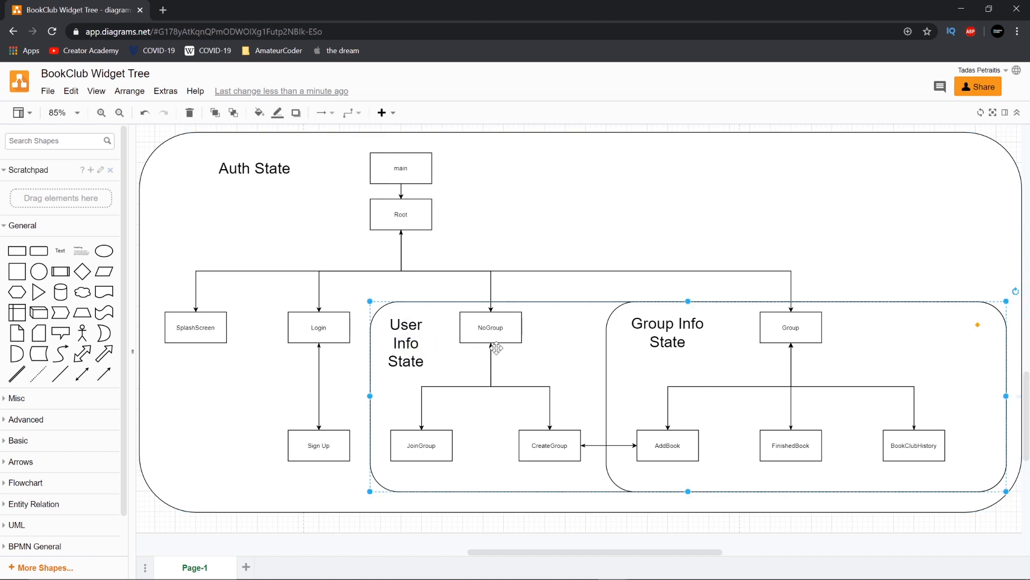
left_click(791, 327)
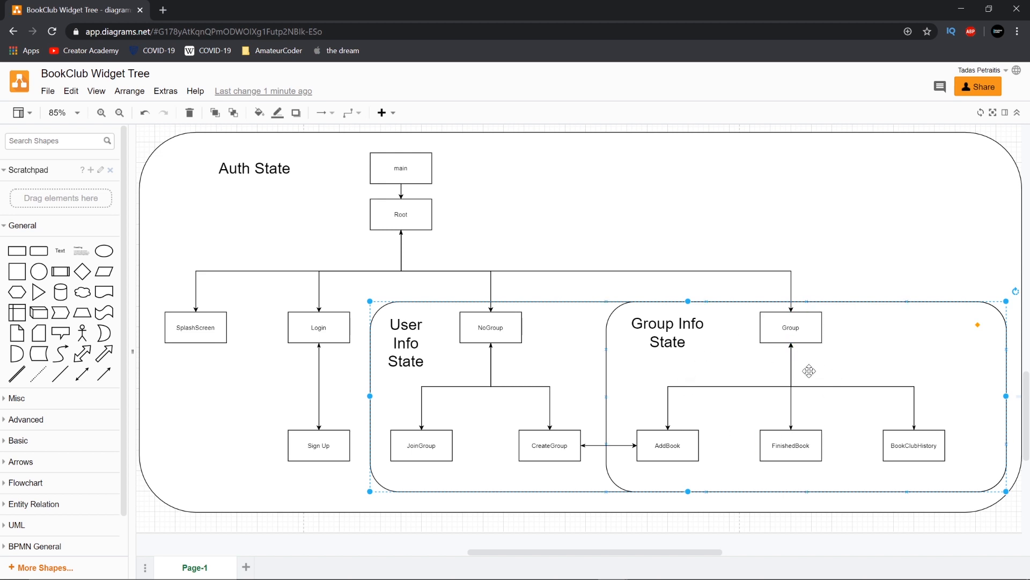
mouse_move(808, 392)
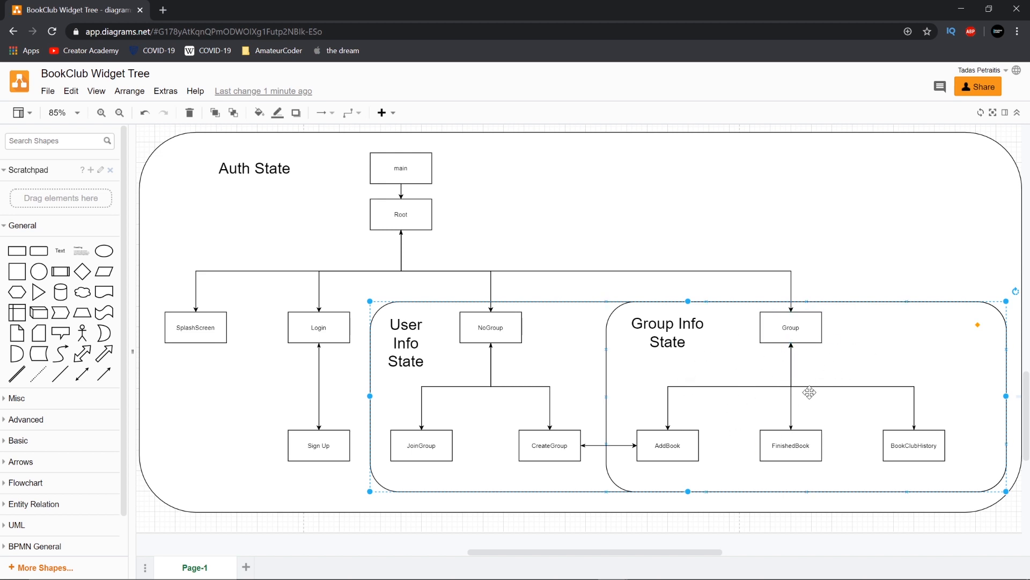
left_click(400, 214)
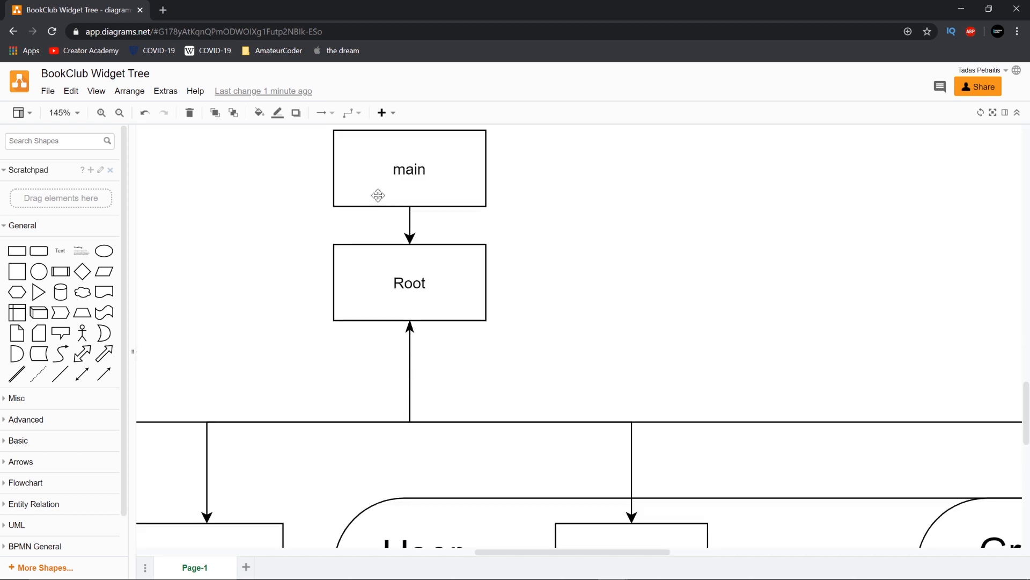
Move the main box above the Auth State container, keeping Root in place
left_click(100, 112)
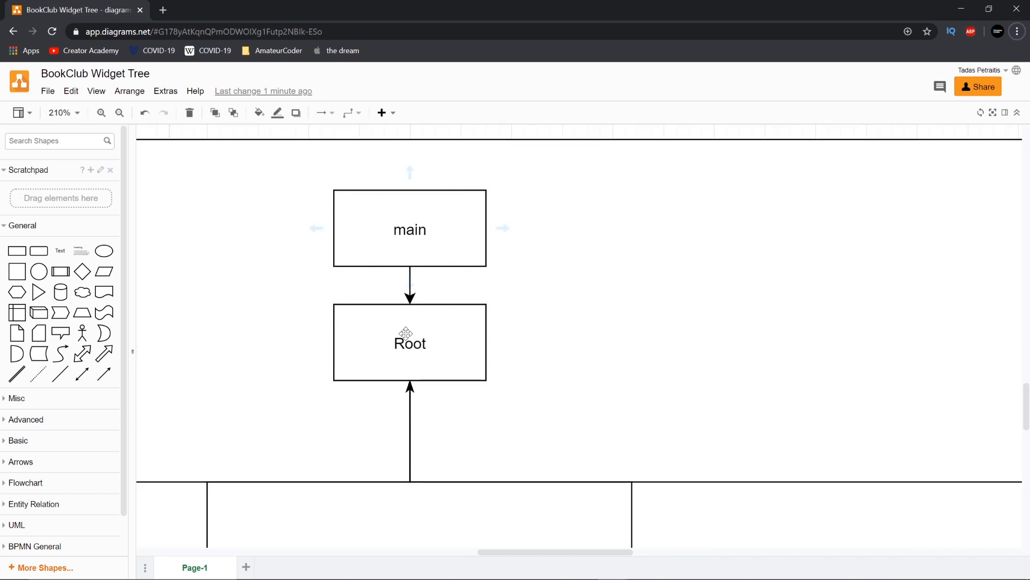
left_click(410, 341)
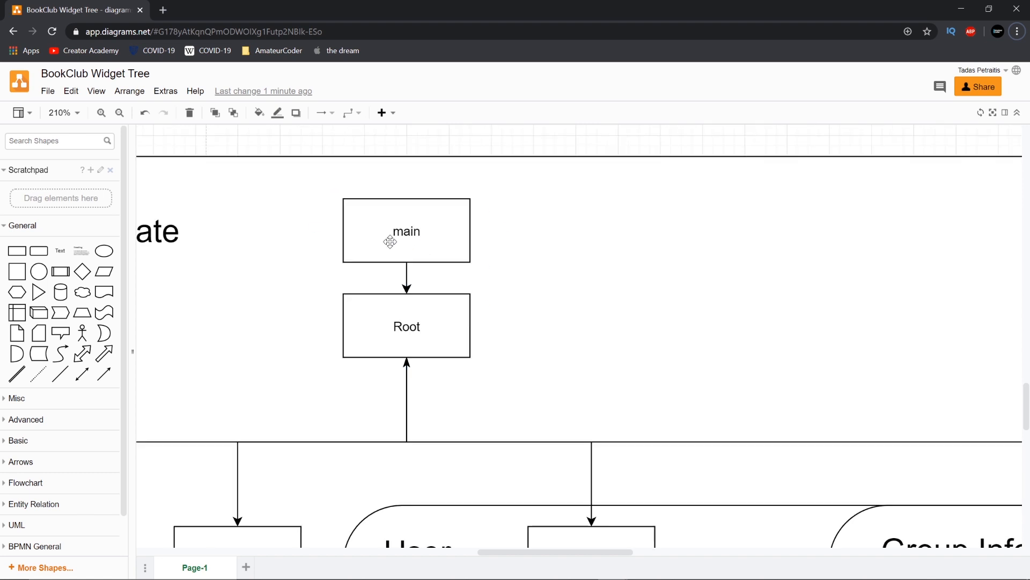
left_click(119, 112)
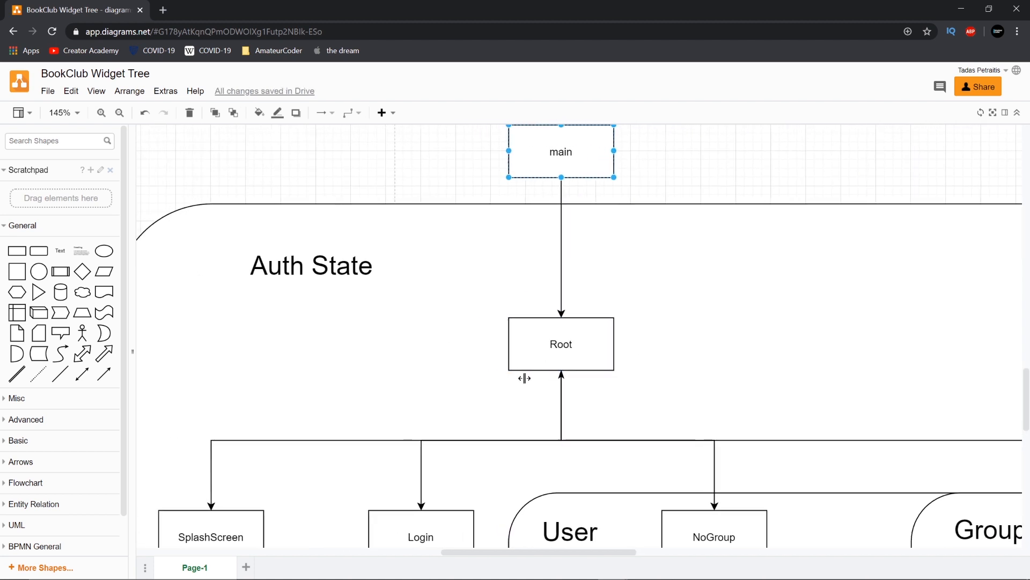
scroll("down", 3)
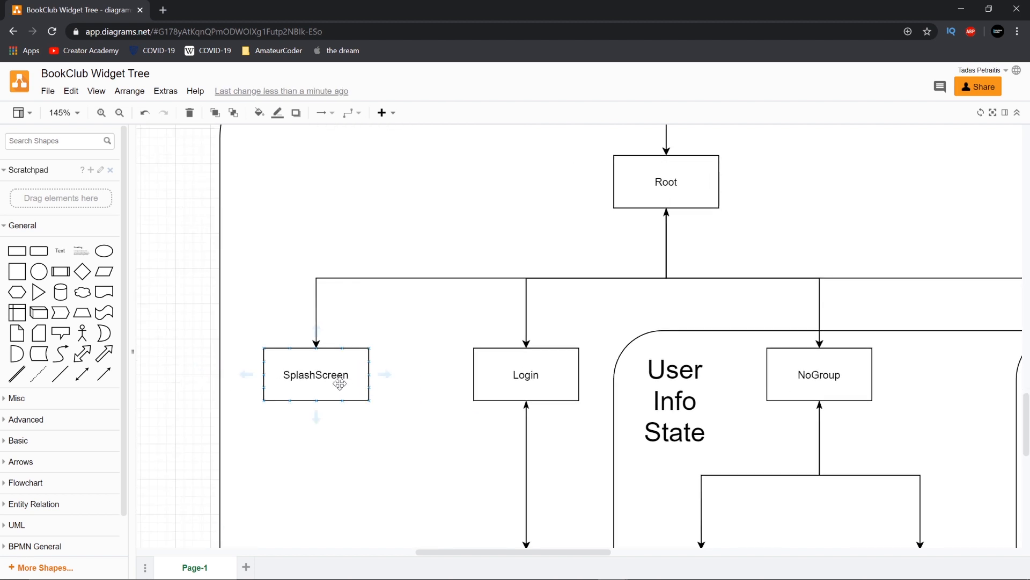
mouse_move(307, 375)
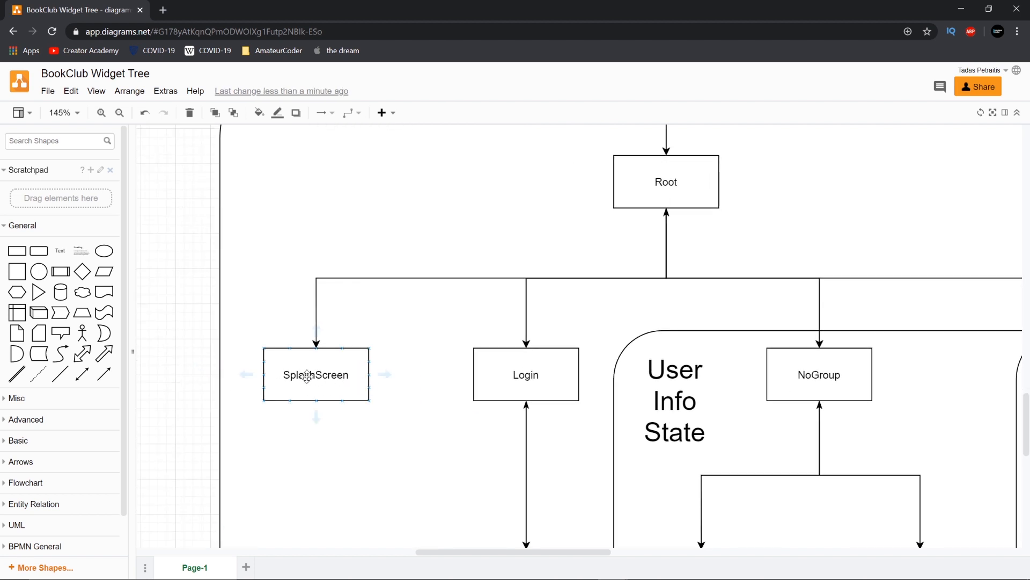
Trace the BookClub tree below Root through SplashScreen, Login and NoGroup
left_click(525, 374)
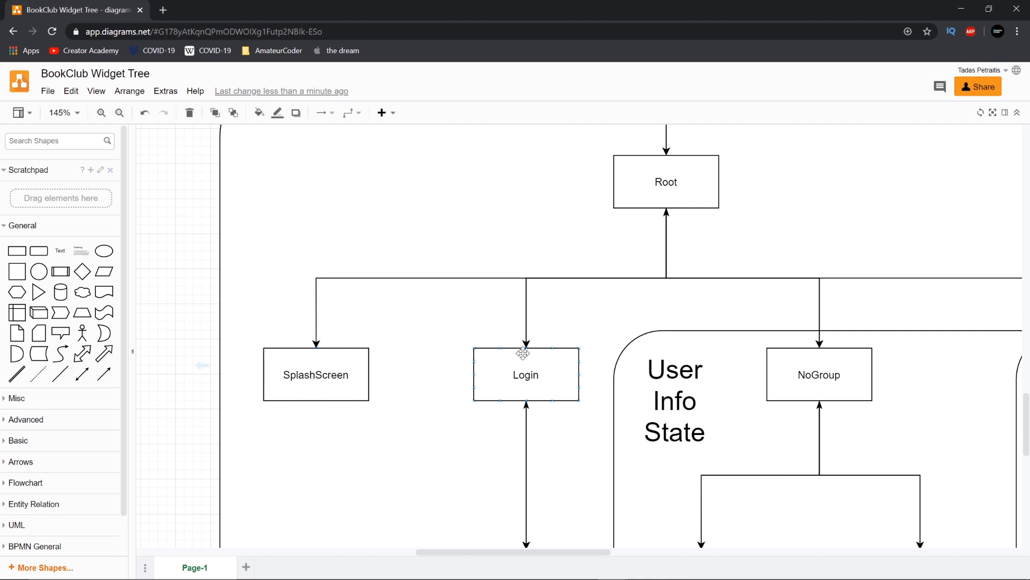
mouse_move(492, 374)
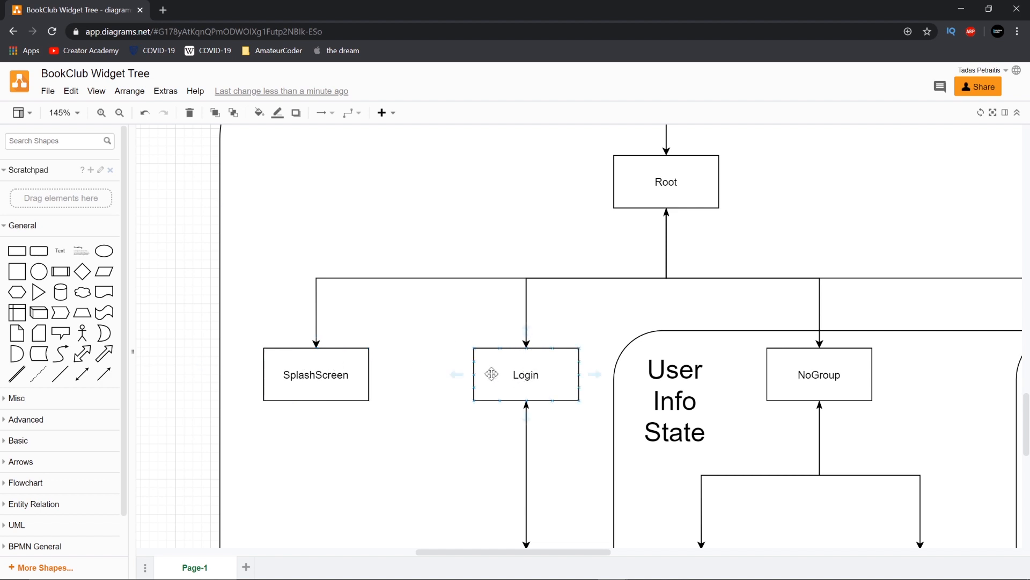
scroll("down", 3)
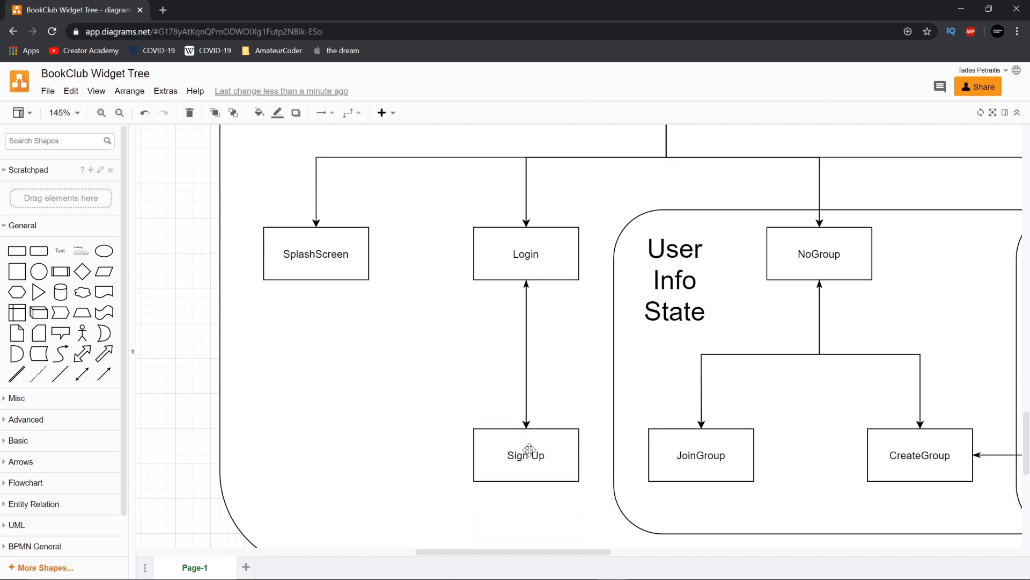
scroll("right", 3)
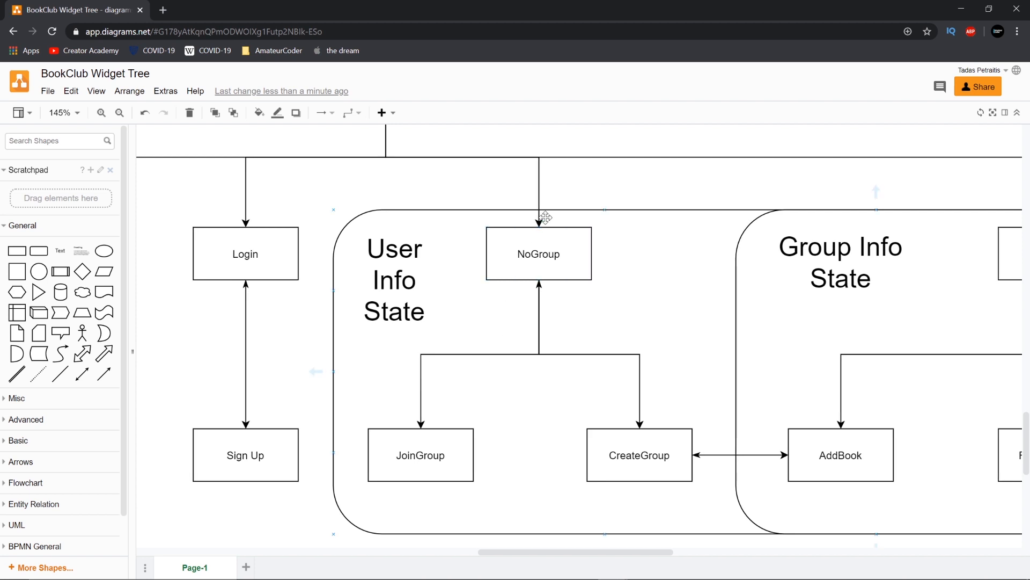
left_click(538, 254)
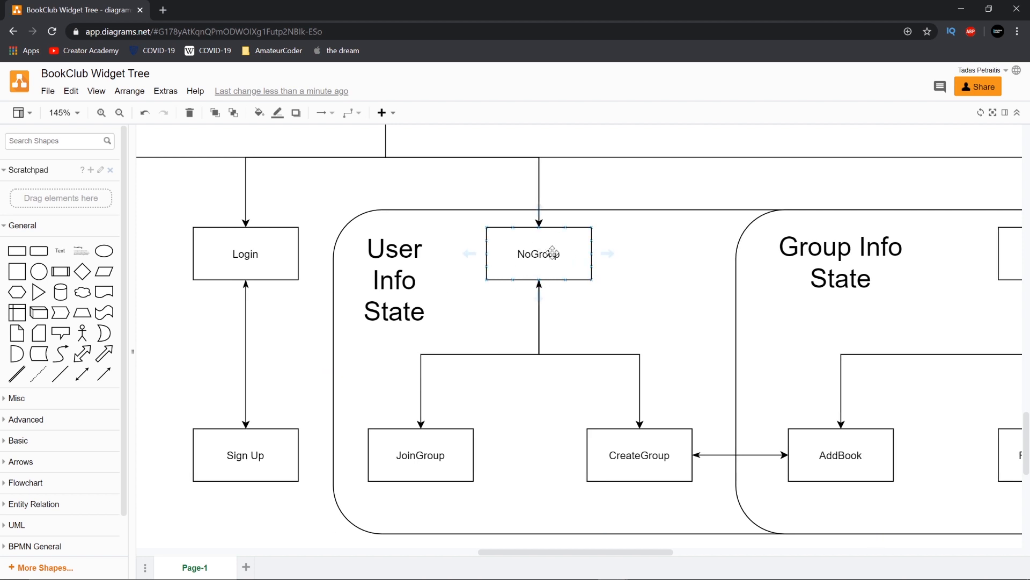
scroll("right", 3)
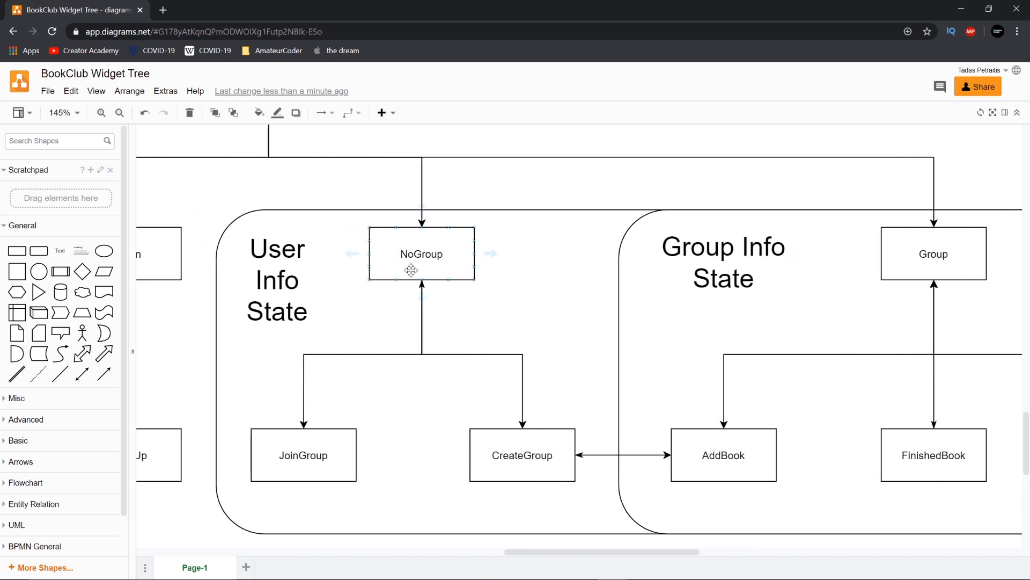
left_click(303, 455)
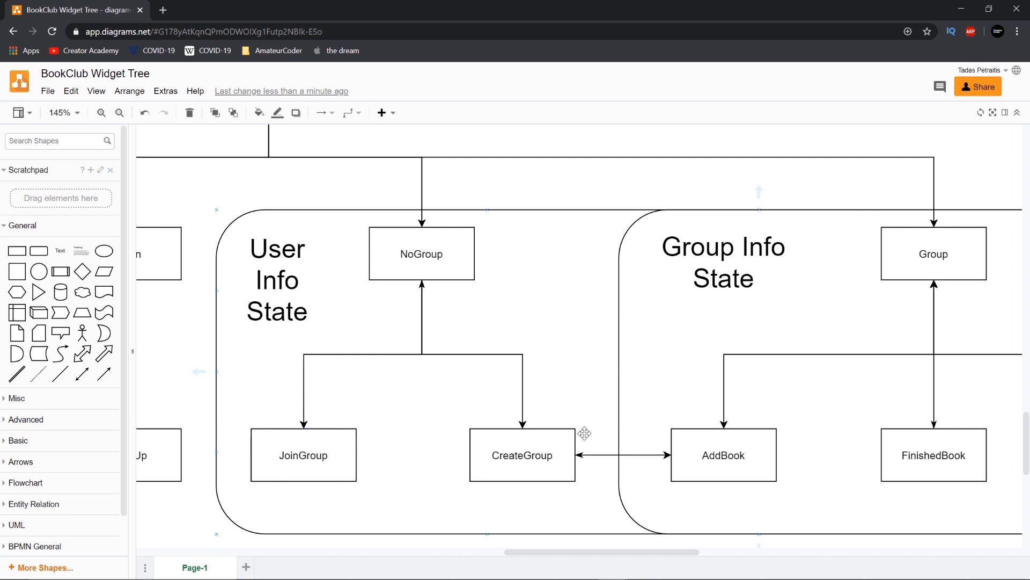
left_click(523, 454)
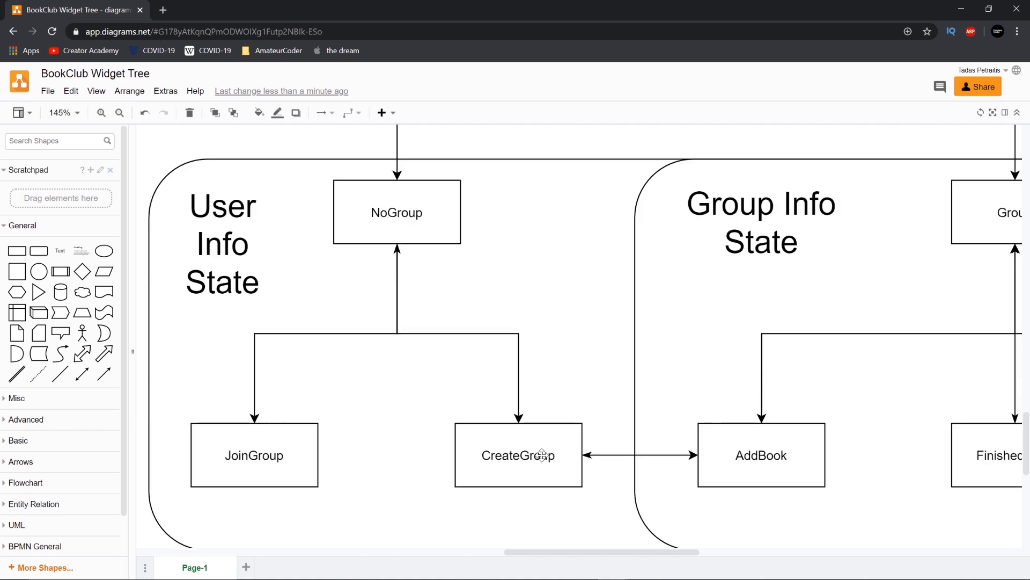
left_click(100, 112)
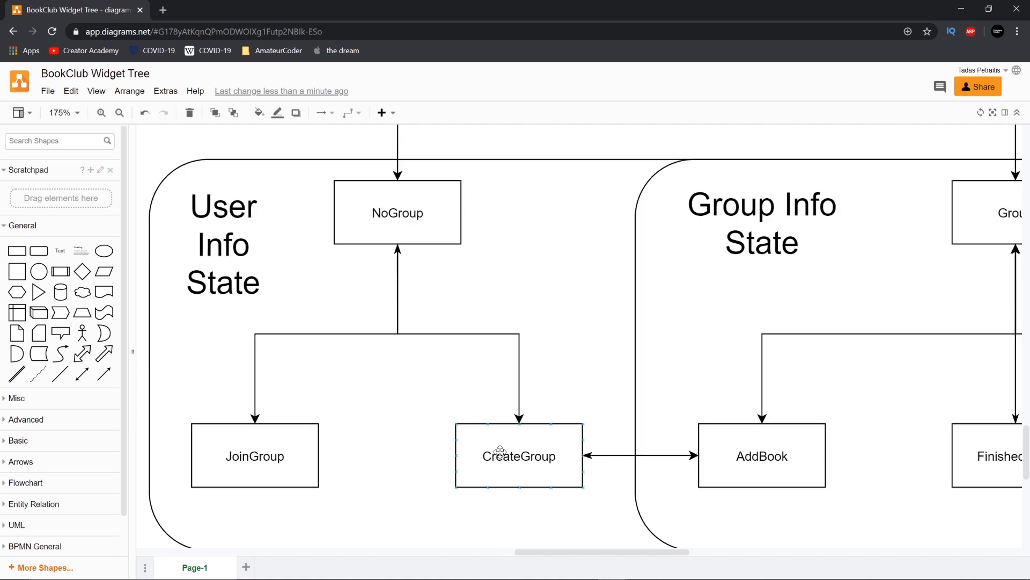
left_click(761, 456)
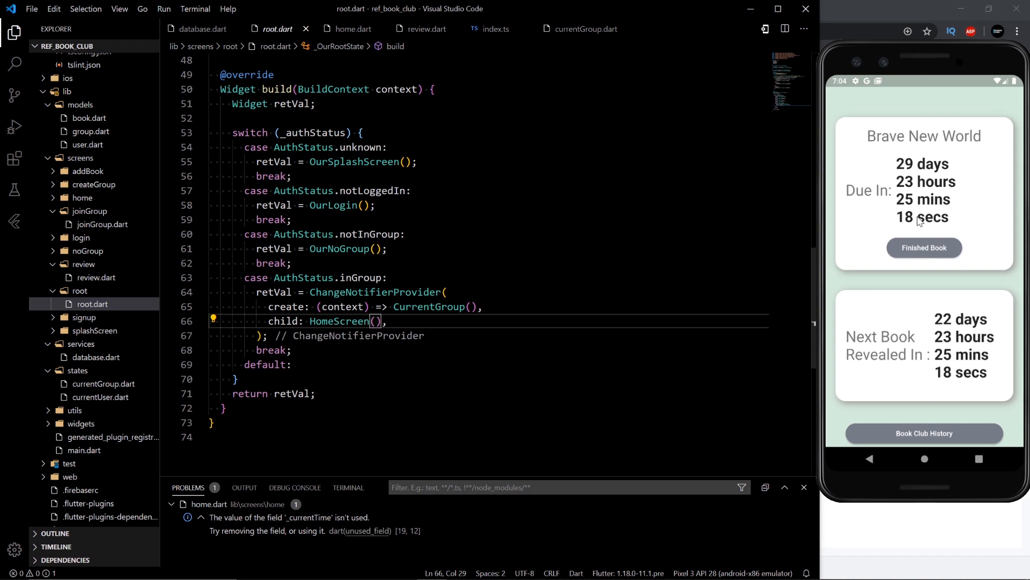
mouse_move(962, 257)
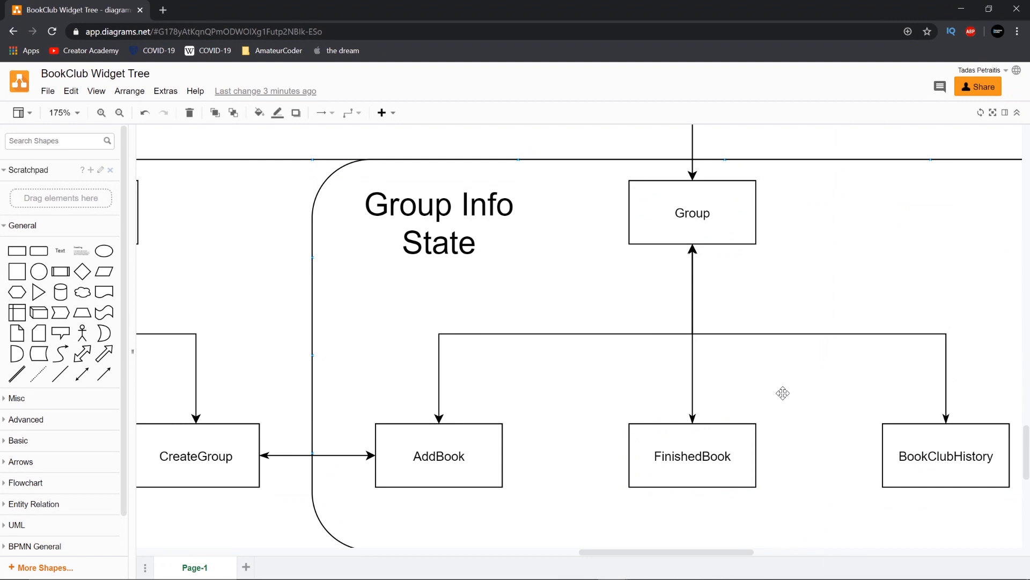
left_click(691, 456)
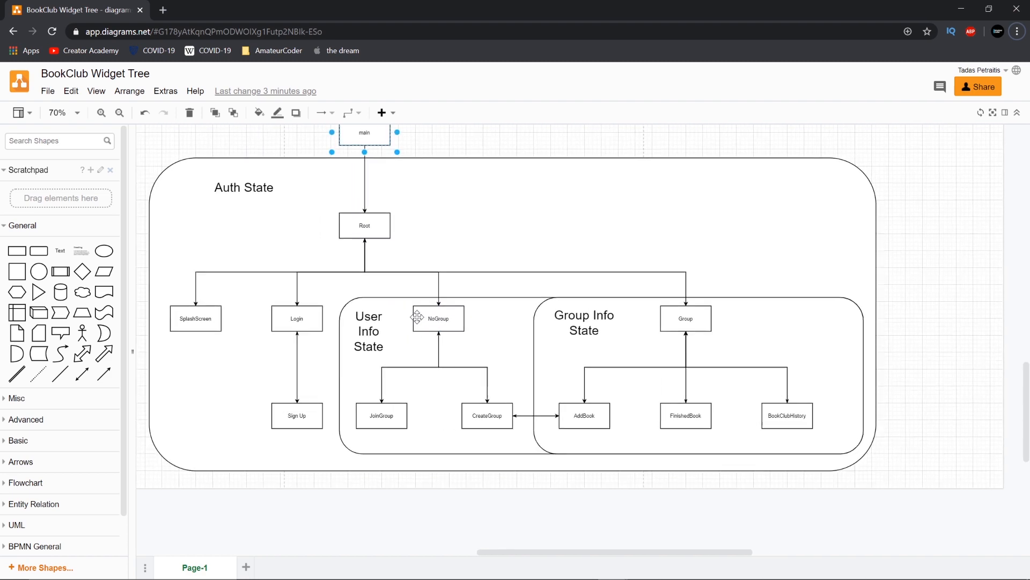
scroll("up", 3)
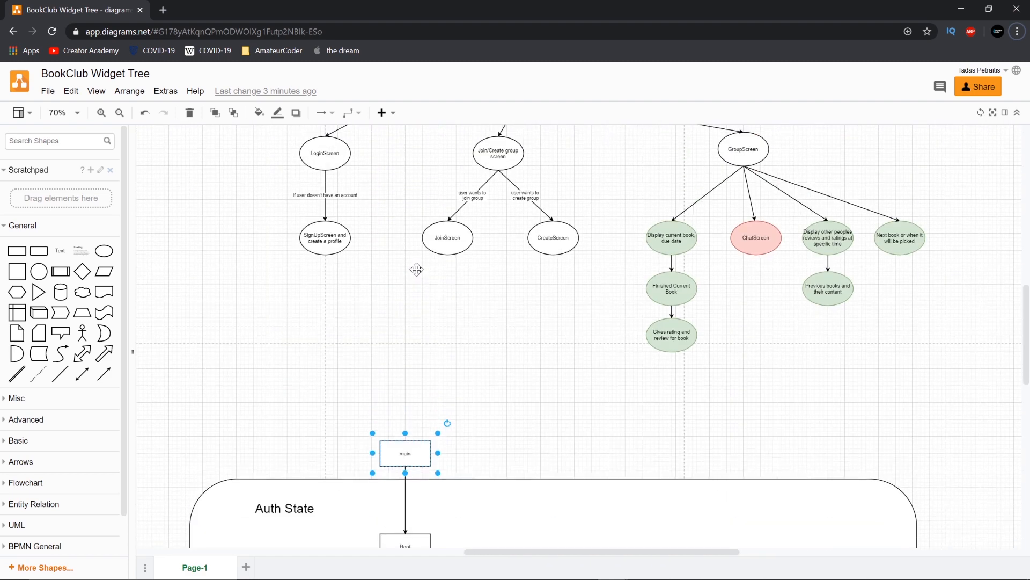
scroll("down", 3)
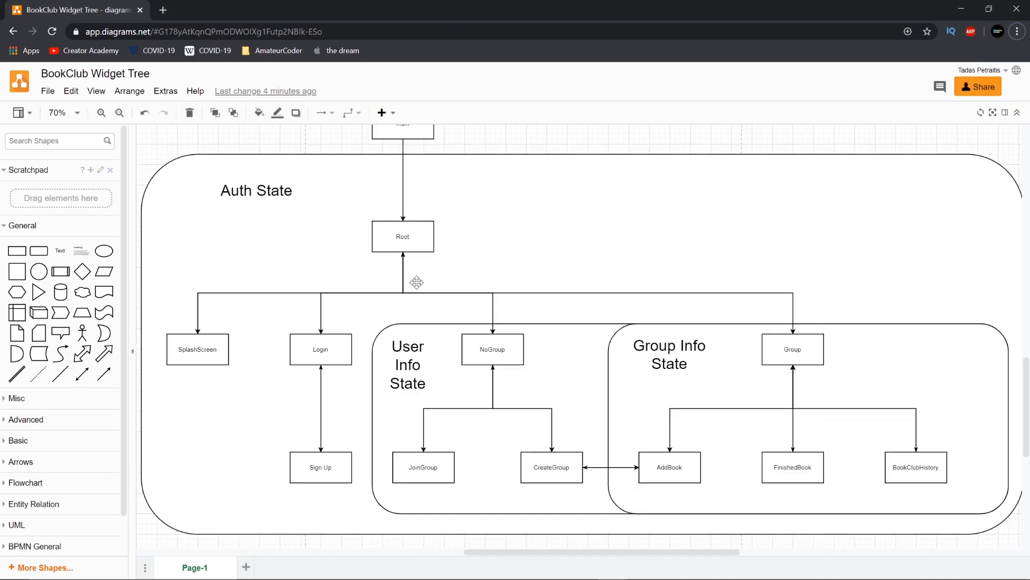